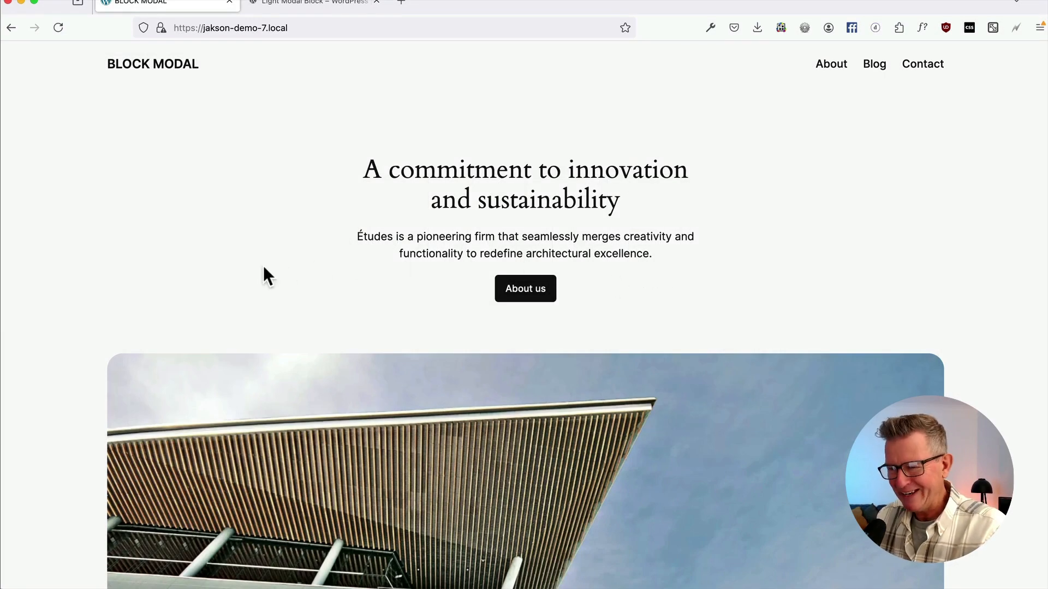
Step: Check the live Contact page's name, email and message form, then go to the dashboard
click(922, 63)
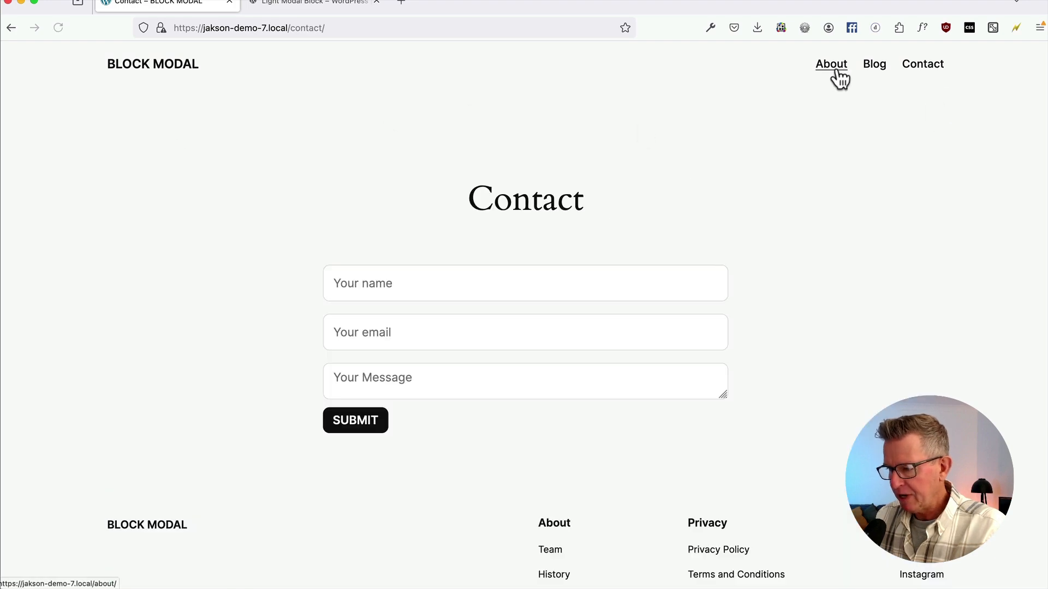
click(830, 63)
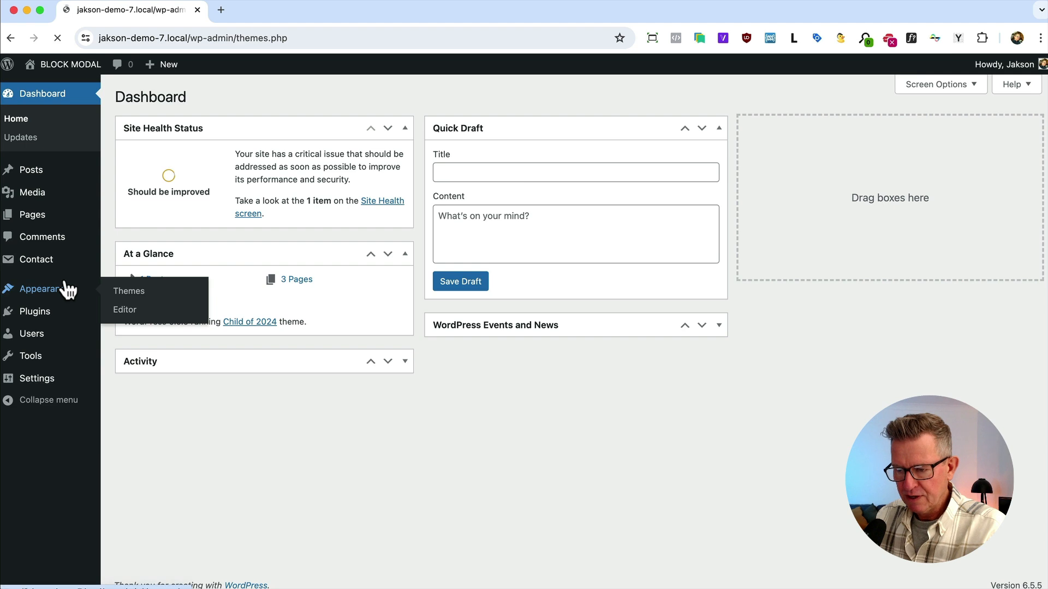
Step: Search for the 'Light Modal Block' plugin, install it, and activate it
click(129, 291)
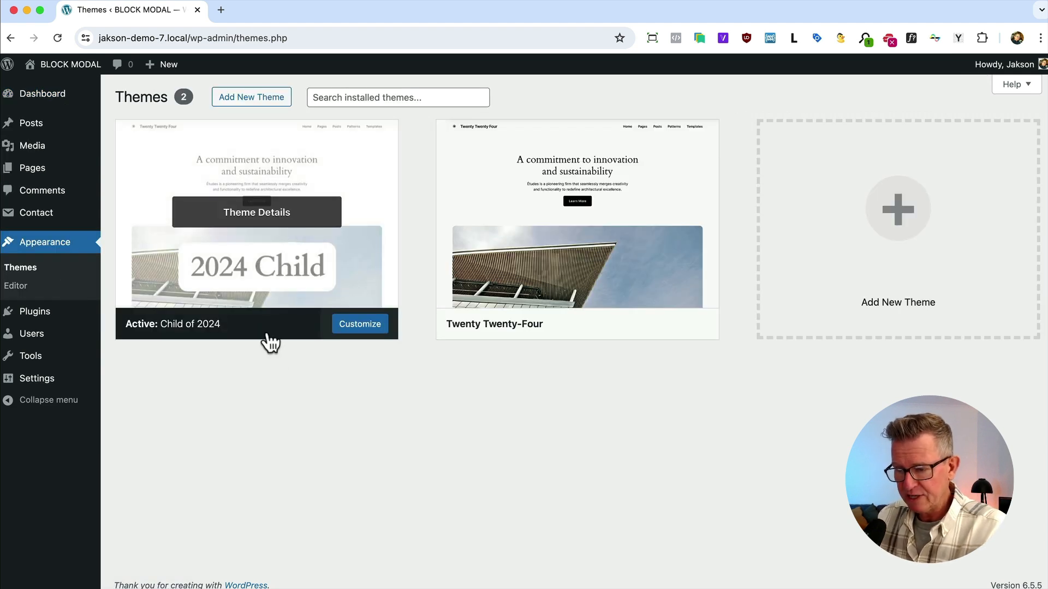
mouse_move(298, 404)
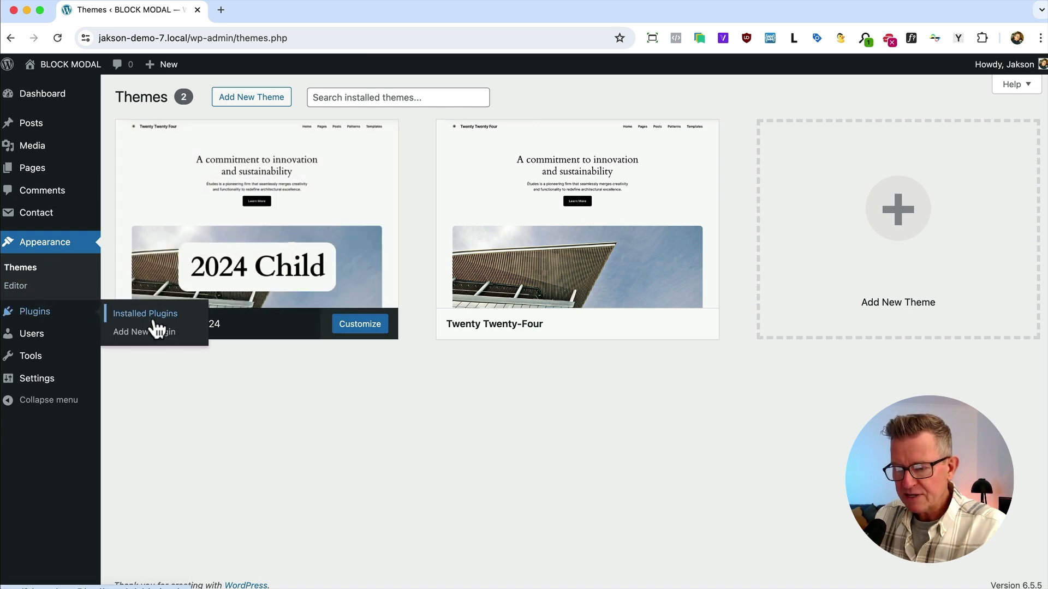
click(143, 333)
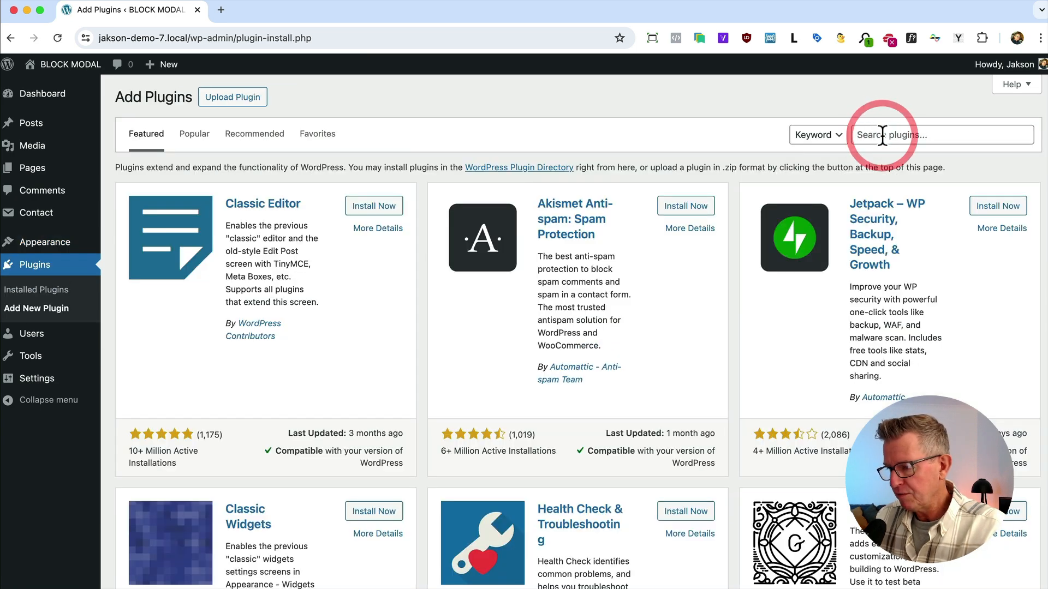
text(Light Modal Block)
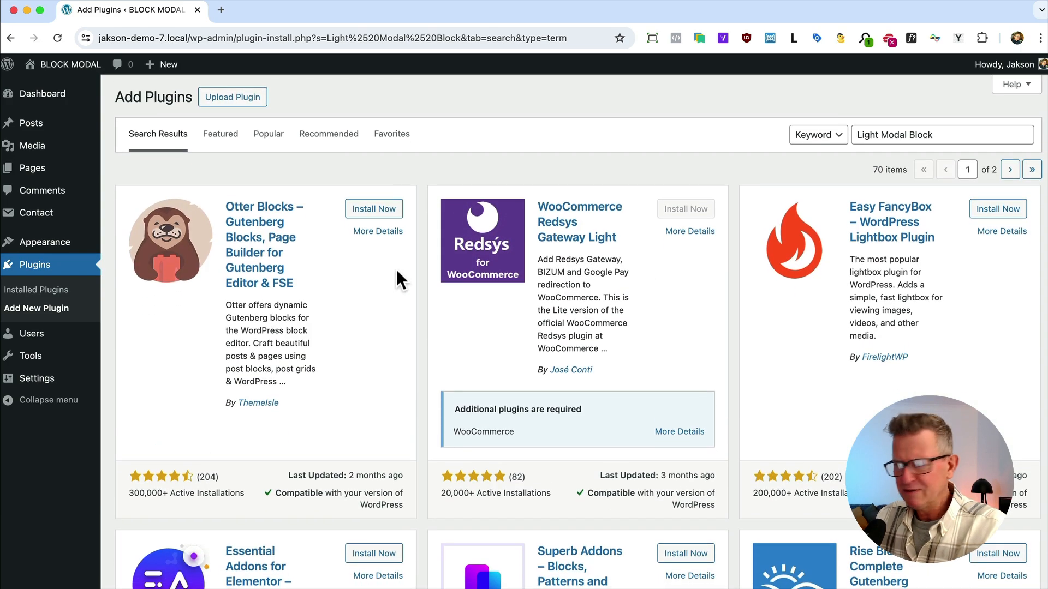
scroll(down, 3)
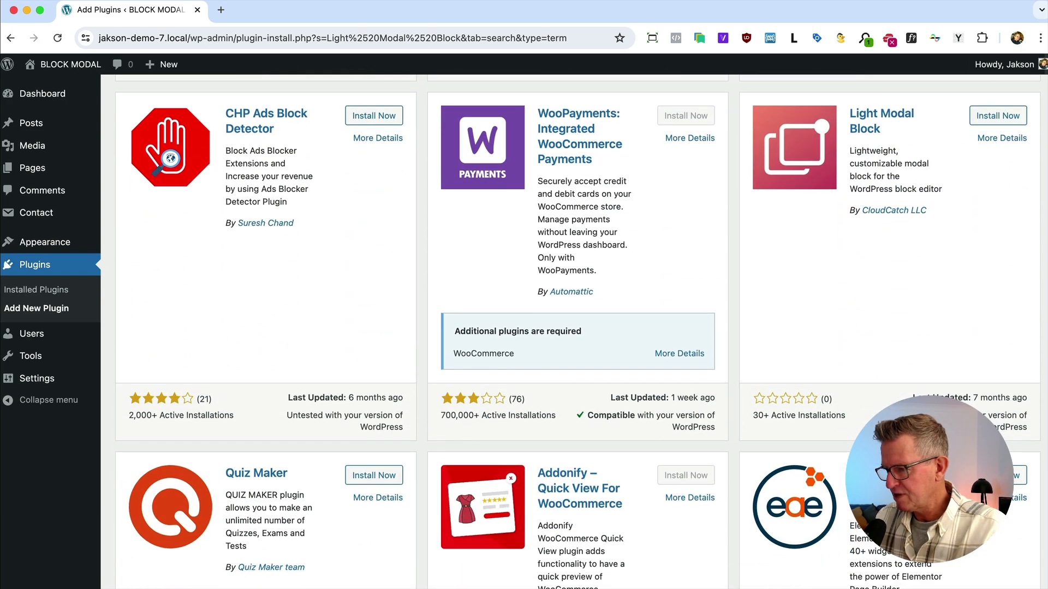
click(997, 115)
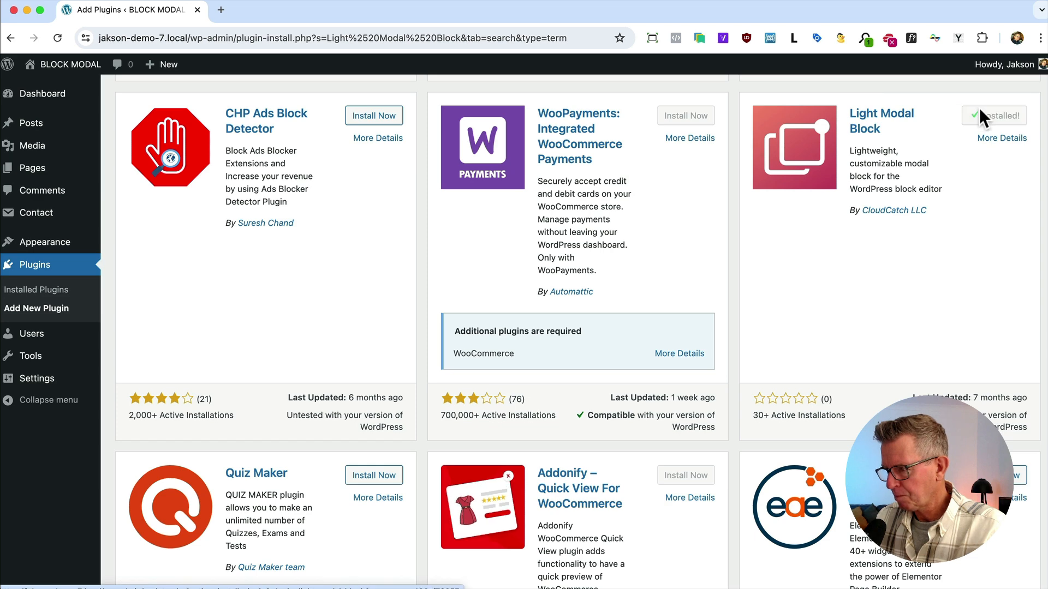
click(994, 115)
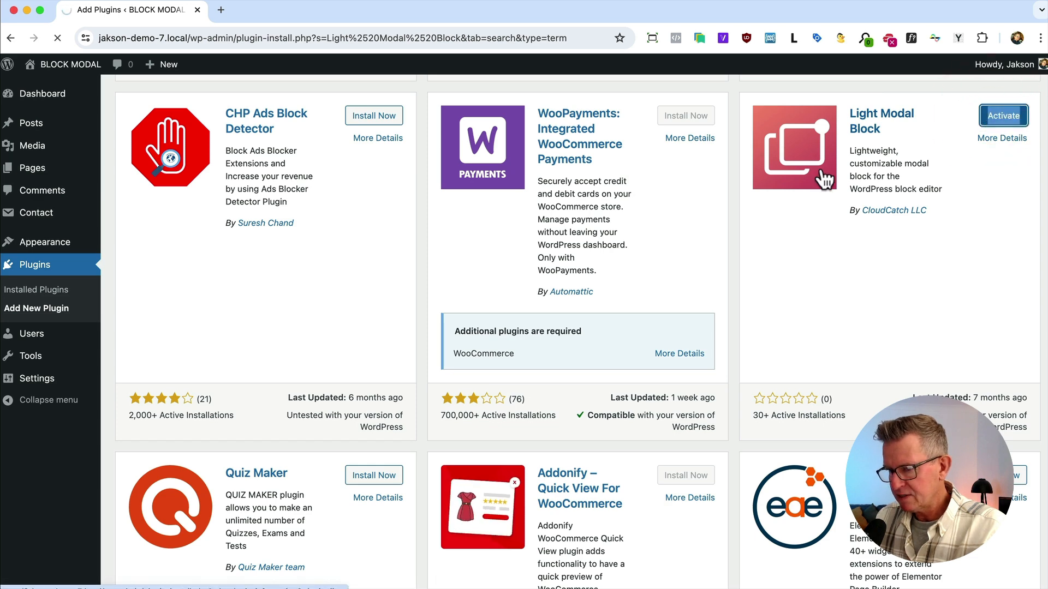
click(1002, 115)
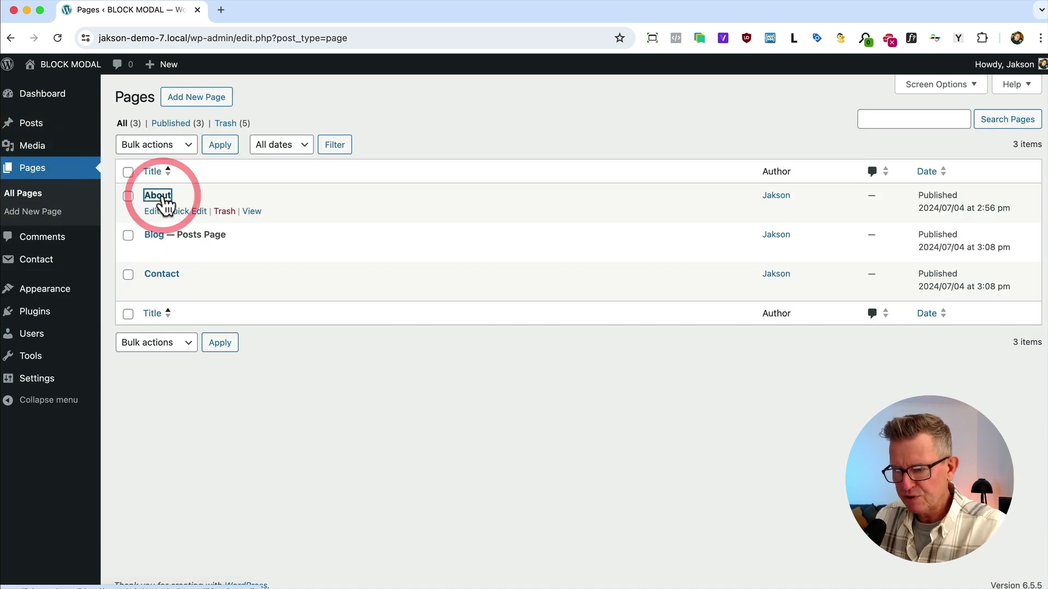
Step: Open the About page and add a block after the About us button group
click(157, 195)
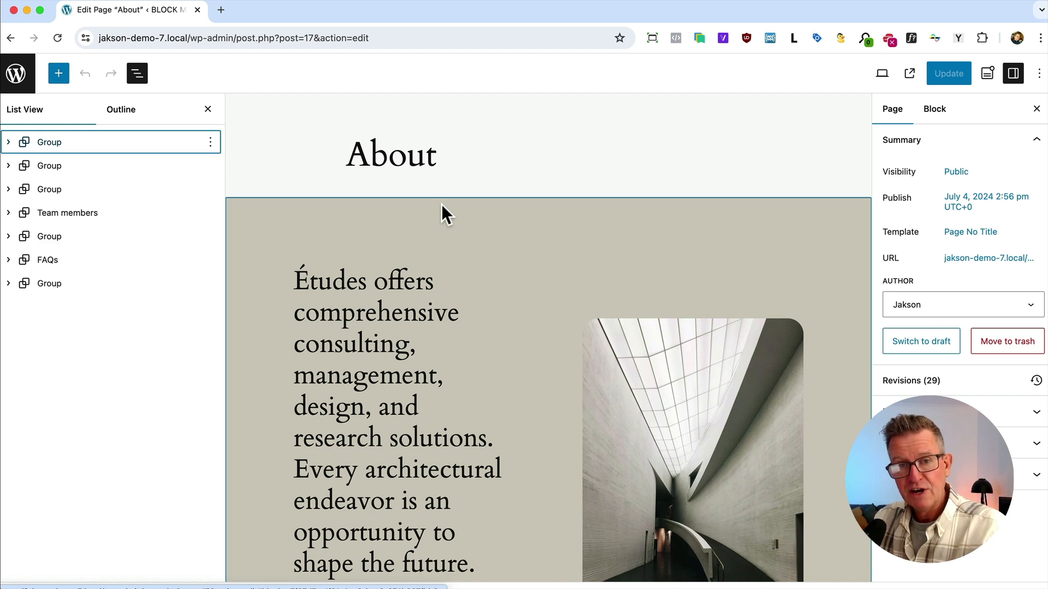
scroll(down, 3)
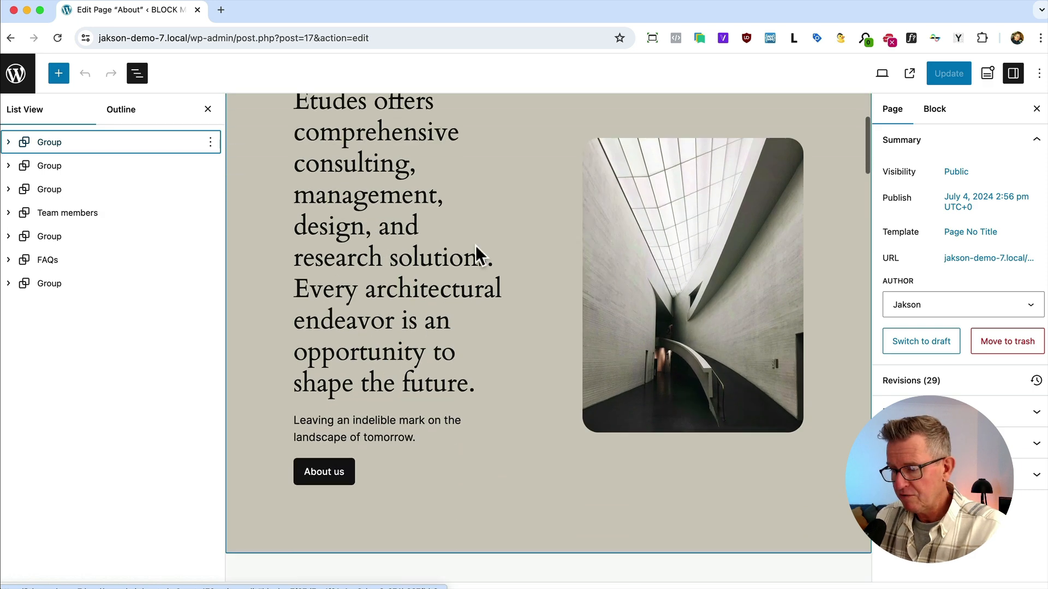
scroll(down, 3)
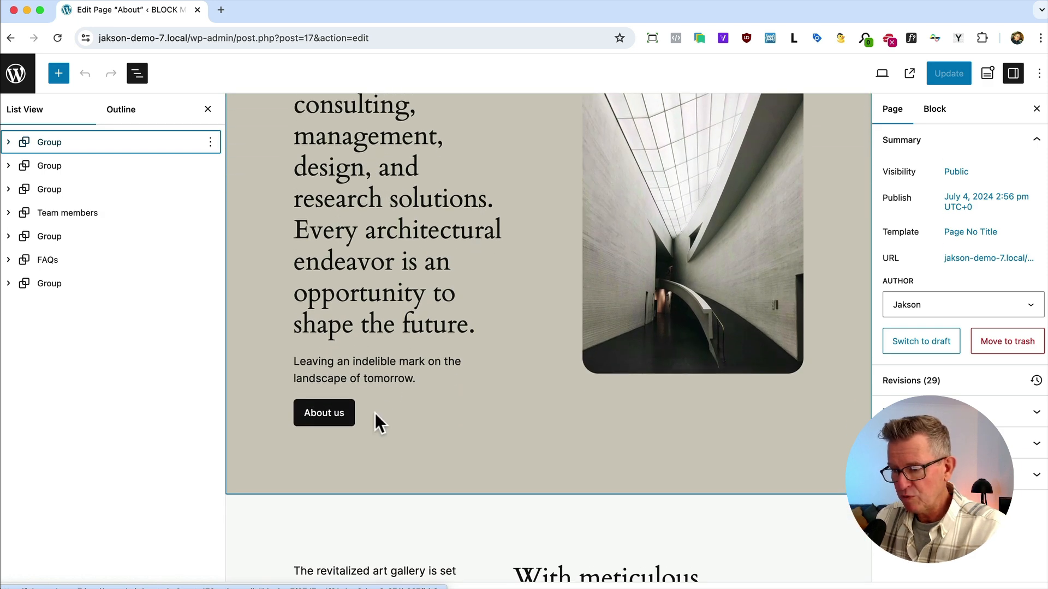
click(324, 413)
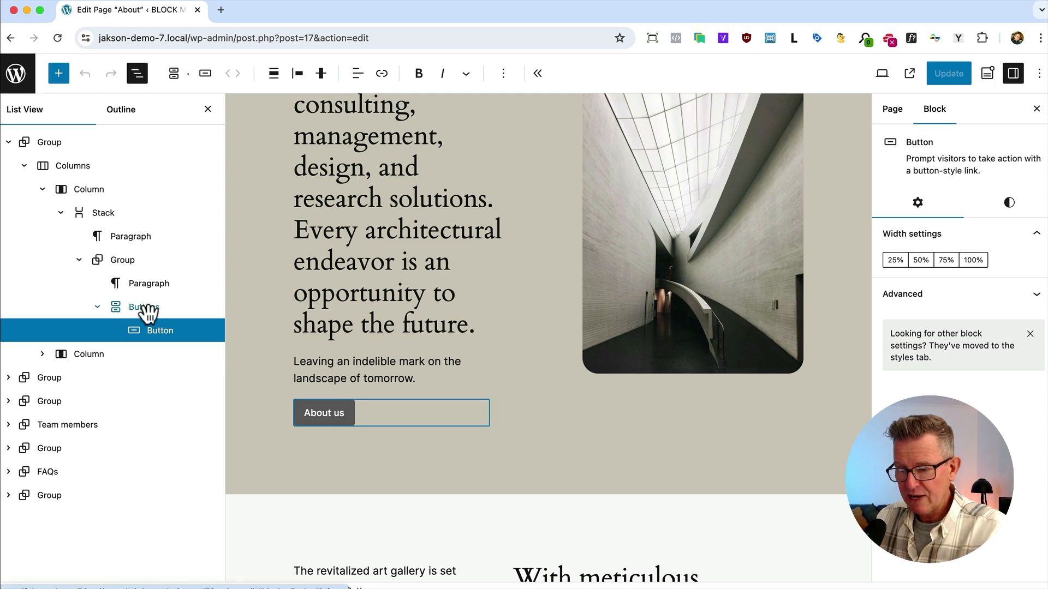
right_click(143, 306)
text(/mod)
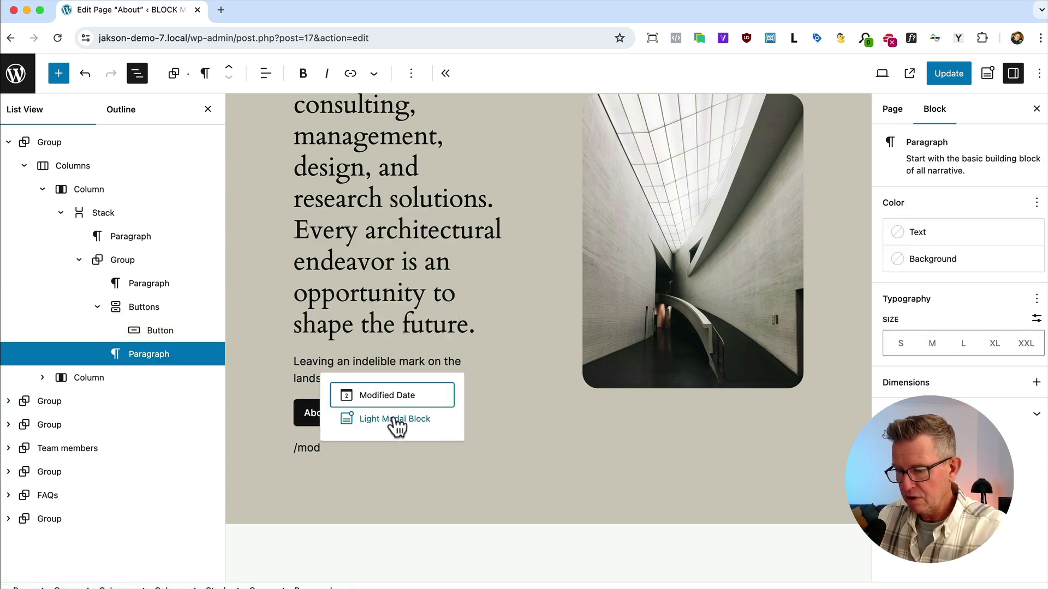
Step: Insert a Light Modal Block headed 'More about us' with placeholder paragraphs, and update the page
click(395, 419)
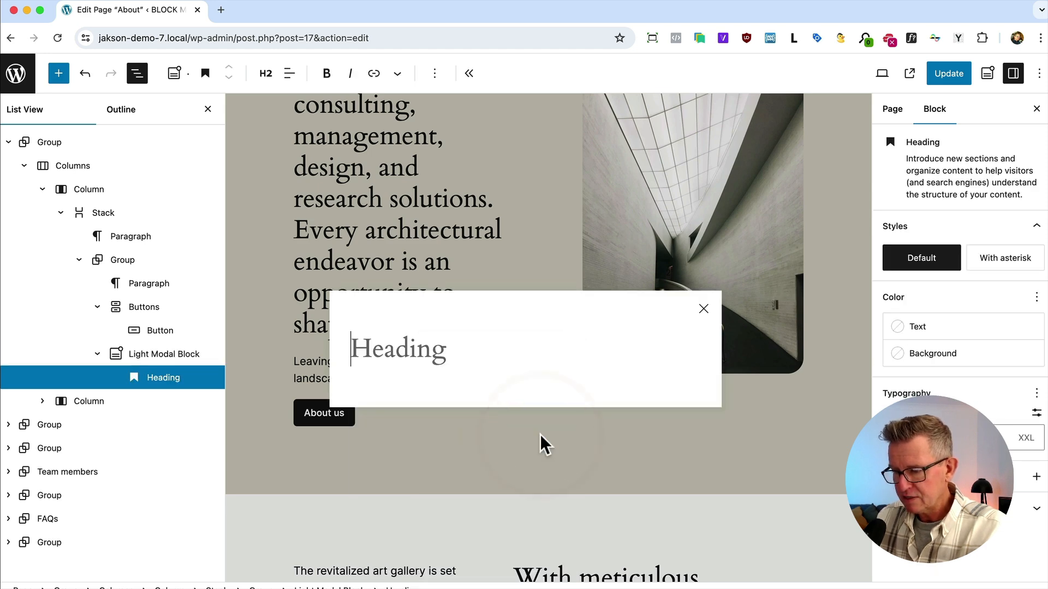
text(More)
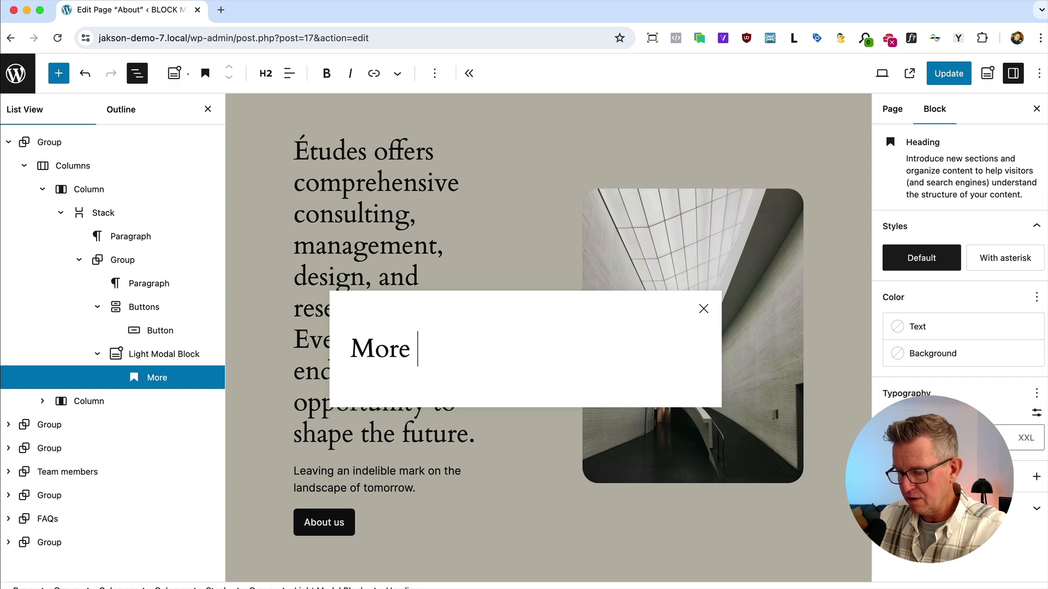
text(about us)
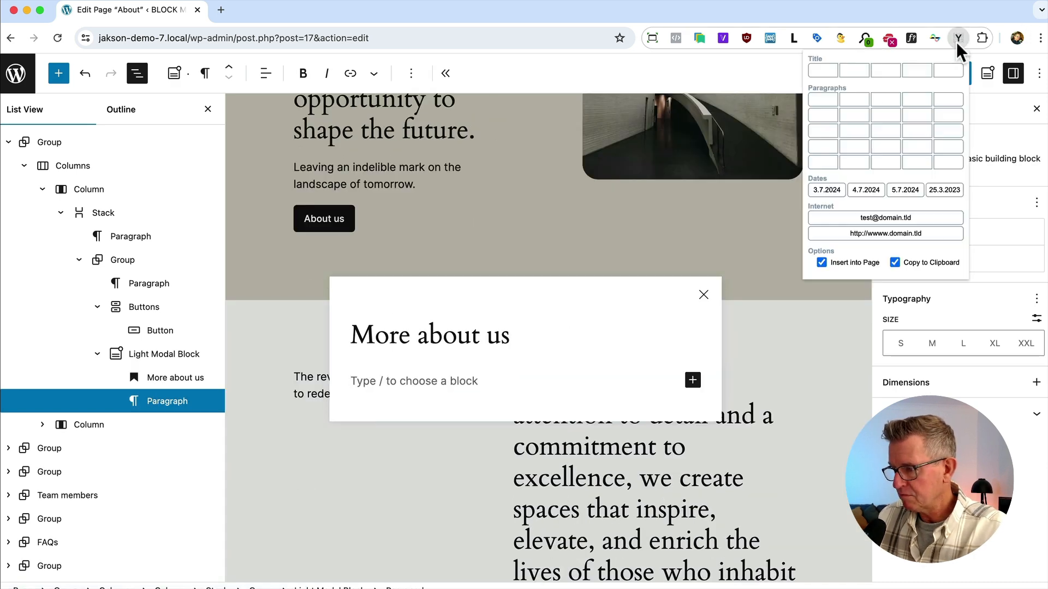
click(958, 38)
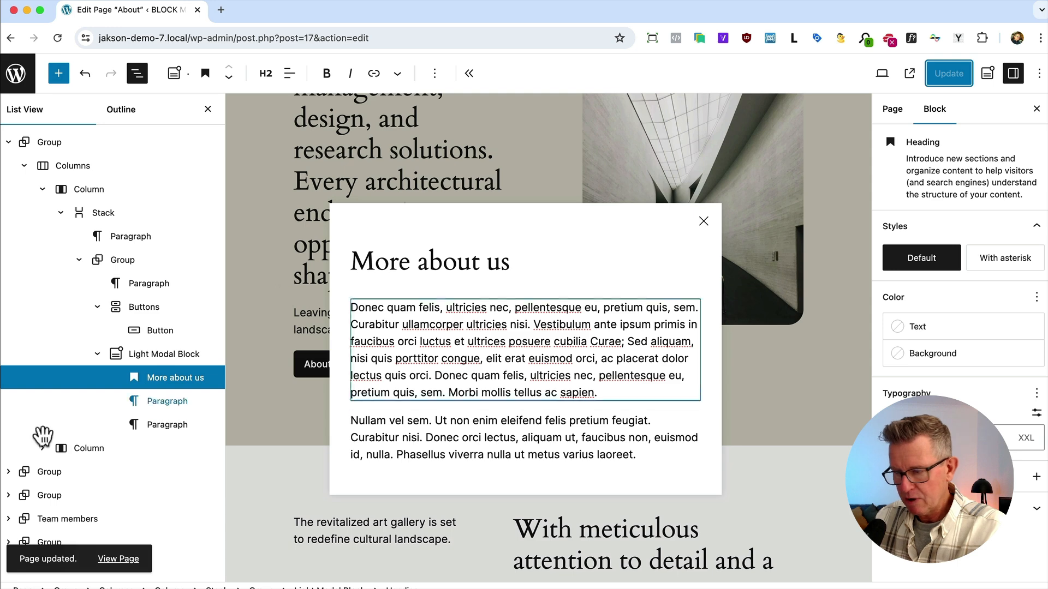
click(429, 261)
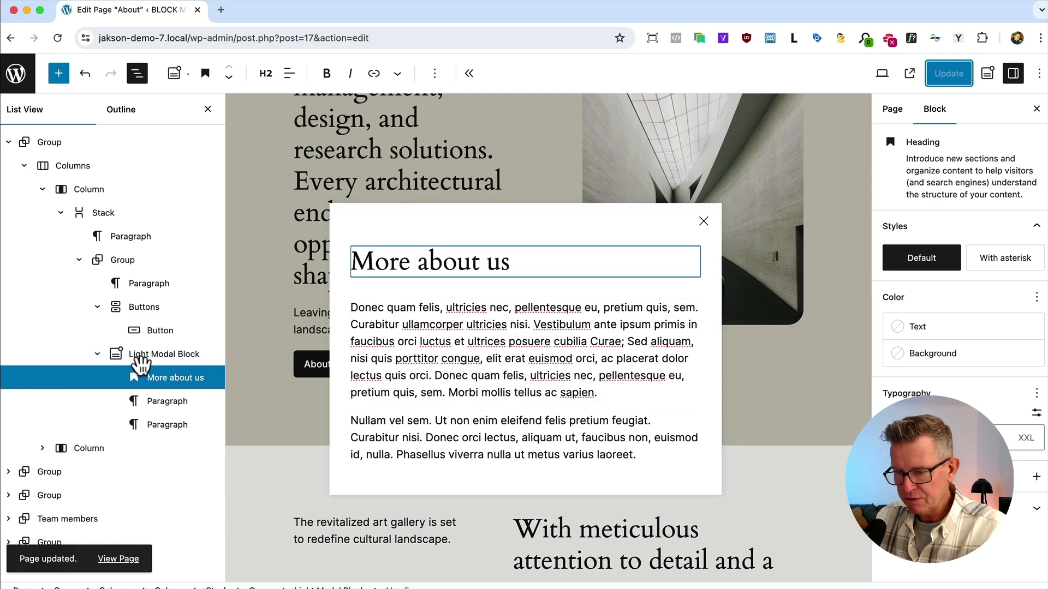
click(162, 354)
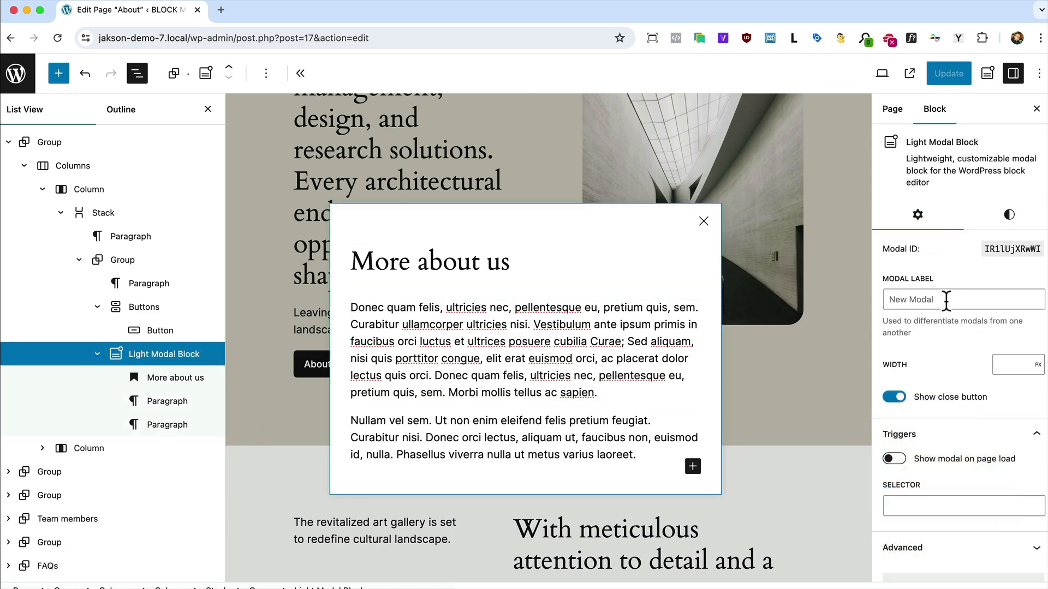
Step: Label the modal 'More About' with selector '.more-about', and give the About us button class 'more-about'
text(More About)
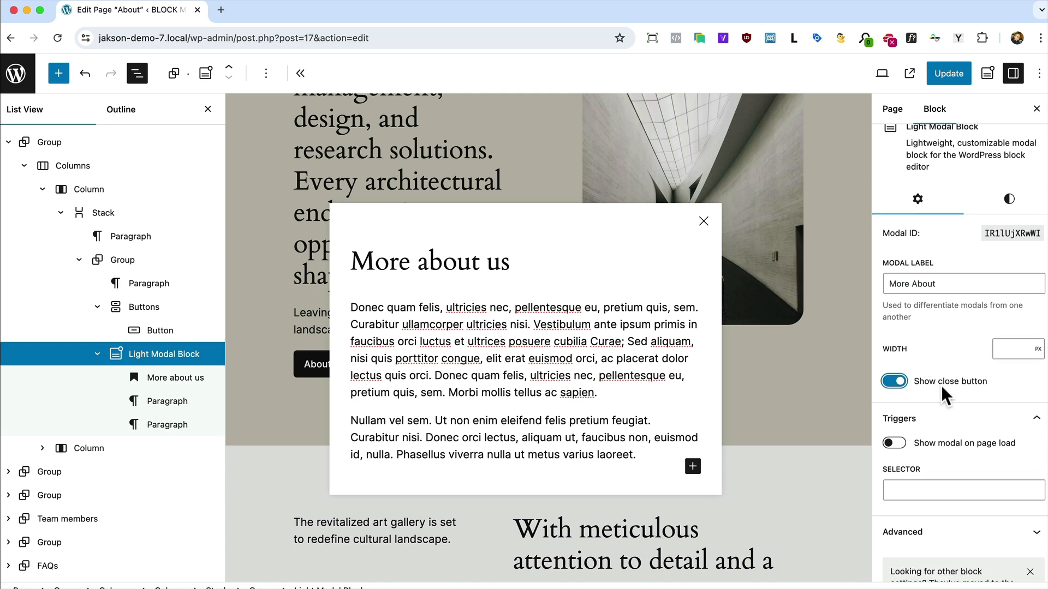
scroll(down, 3)
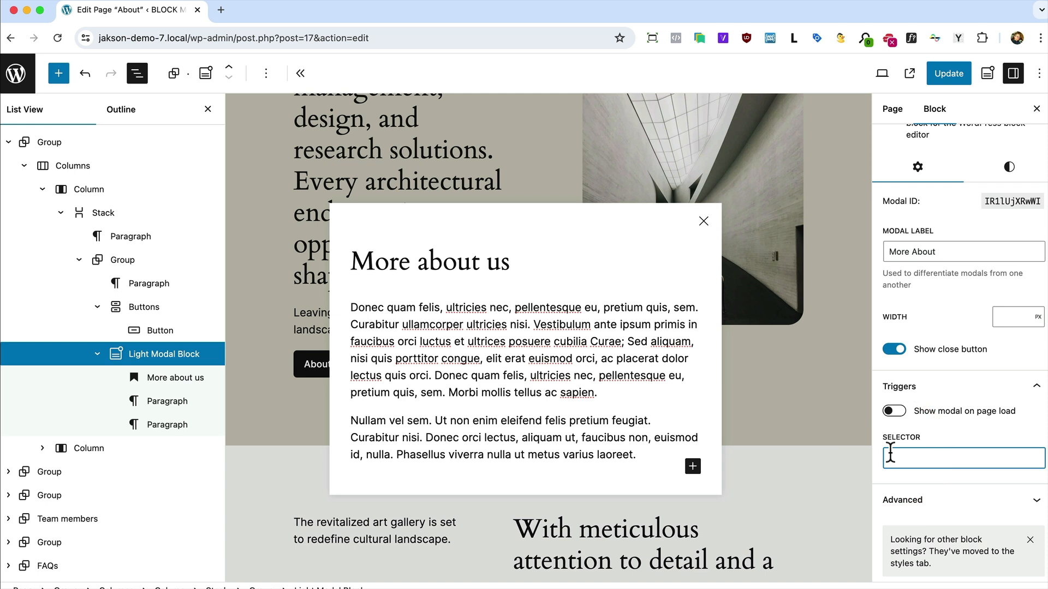
text(more-about)
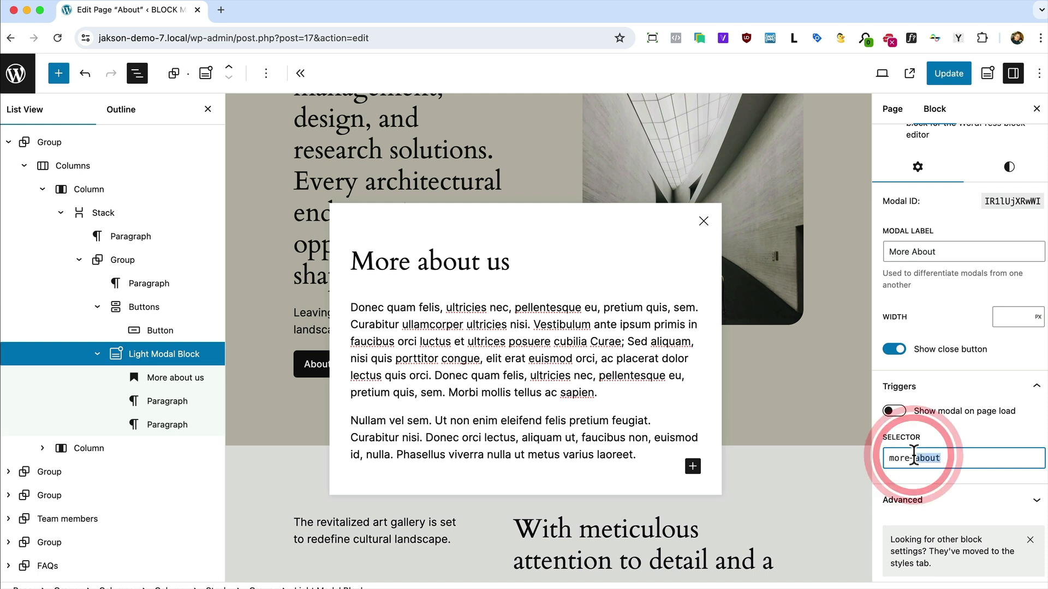
text(.more-about)
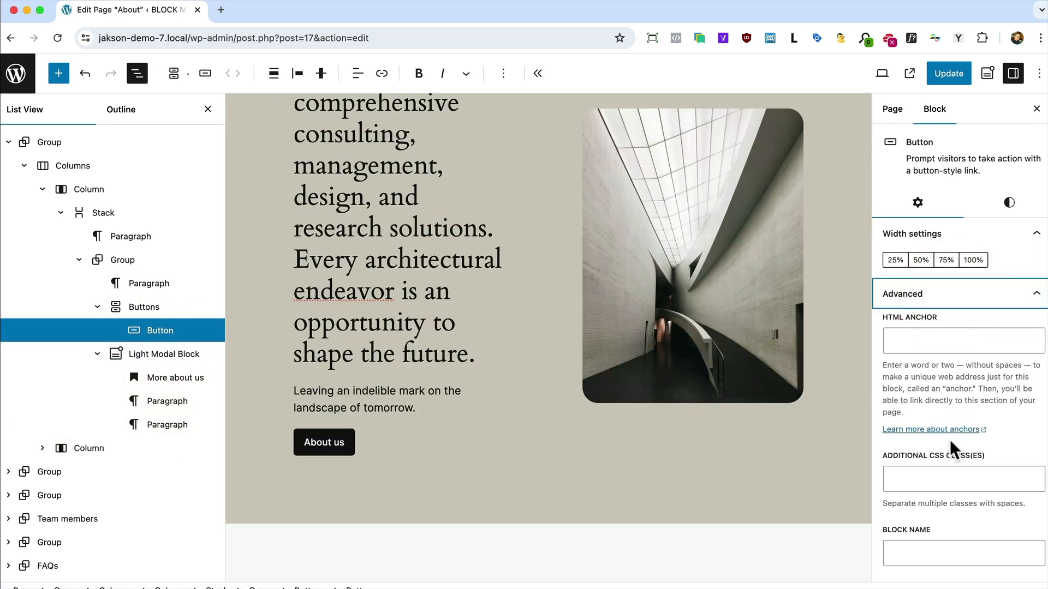
text(more-about)
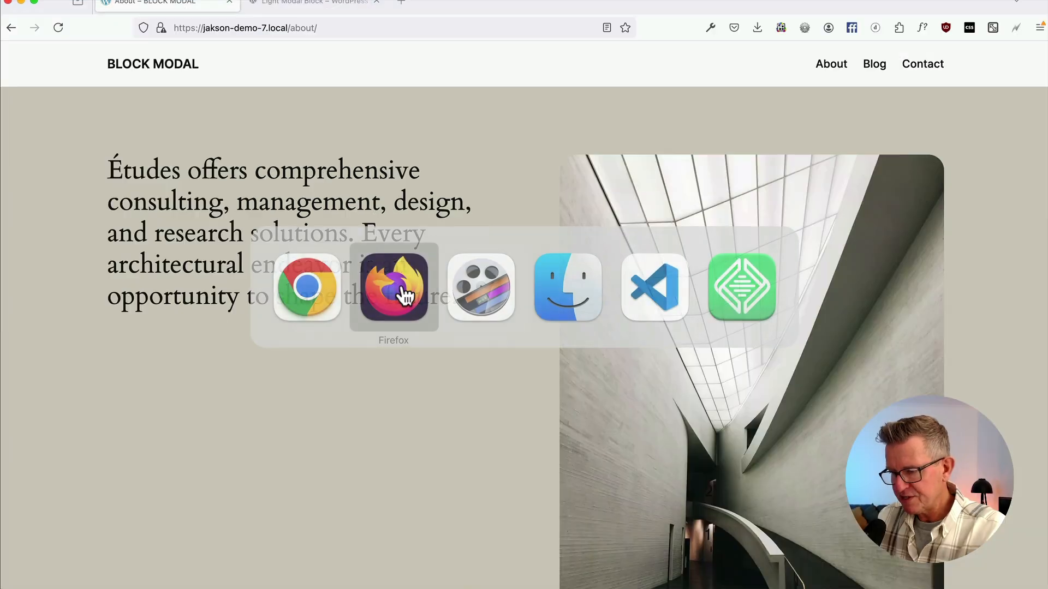
Step: On the live About page, click About us to confirm the popup opens
scroll(down, 3)
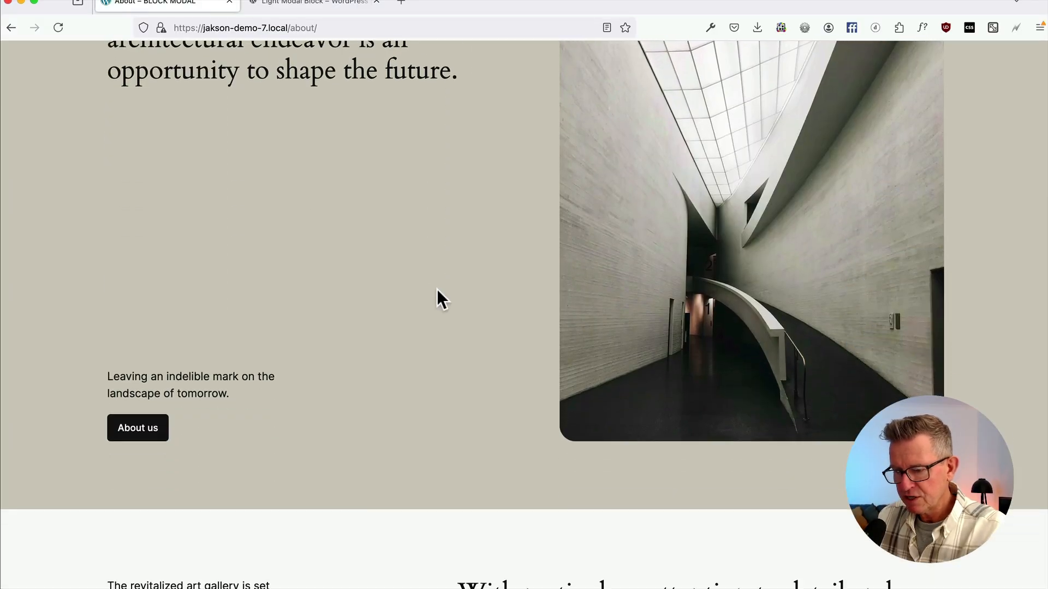
click(137, 427)
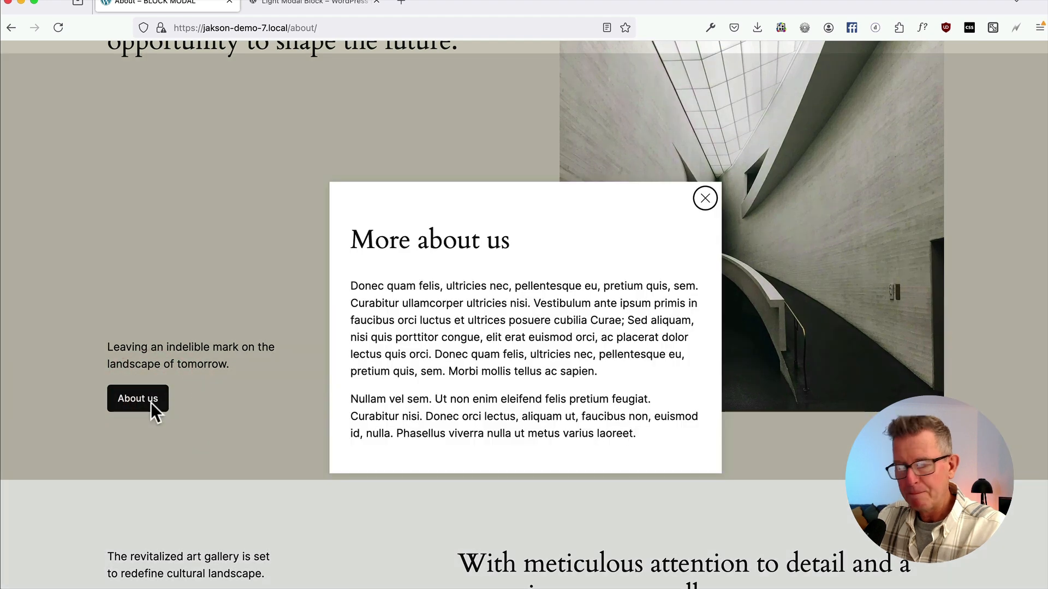
mouse_move(386, 342)
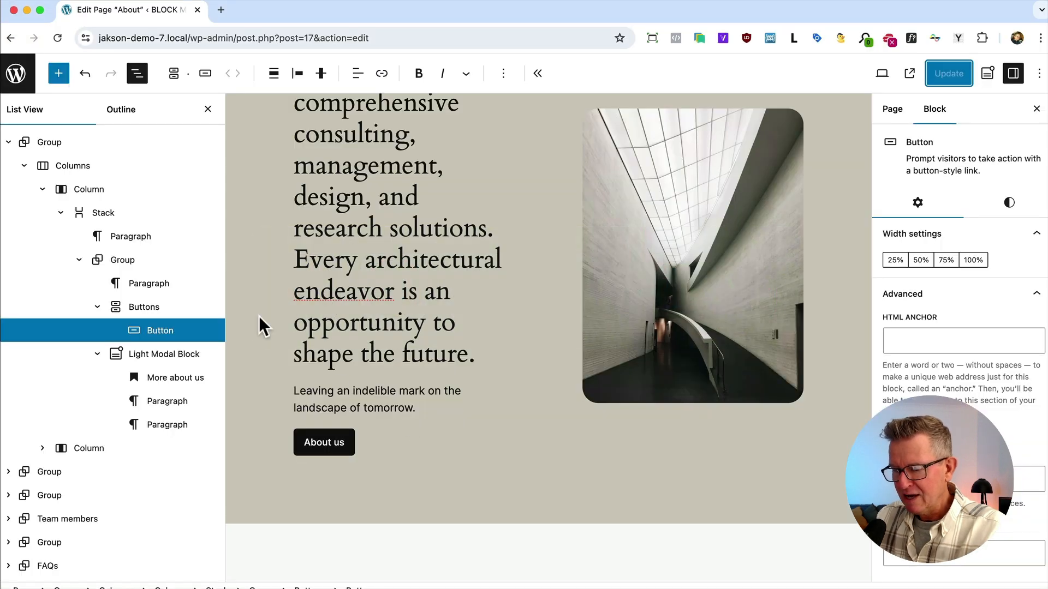
Step: Give the modal a semi-transparent dark backdrop and 30px border radius, then update
click(164, 353)
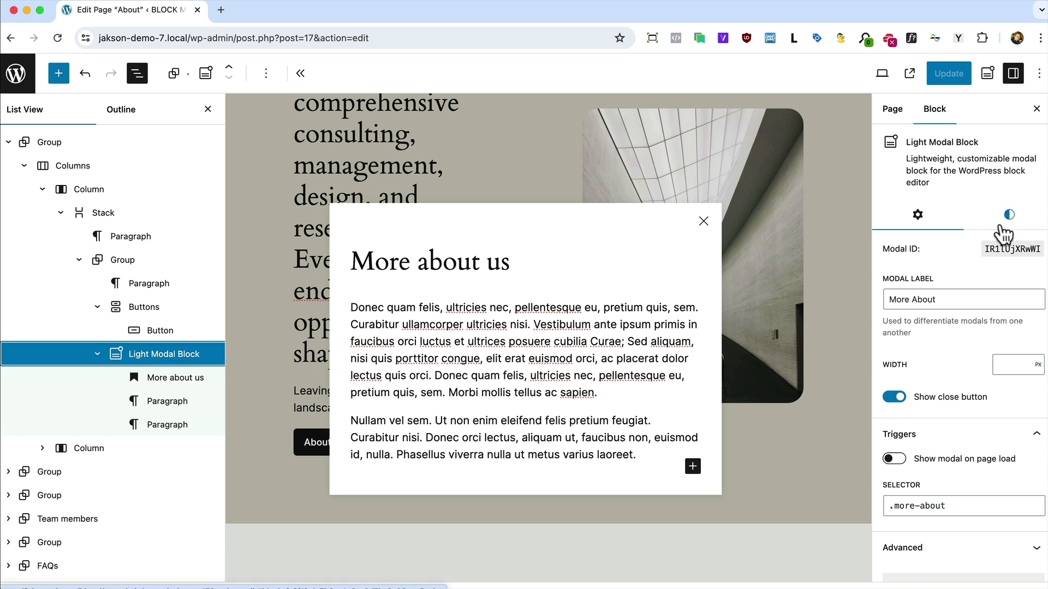
click(1009, 214)
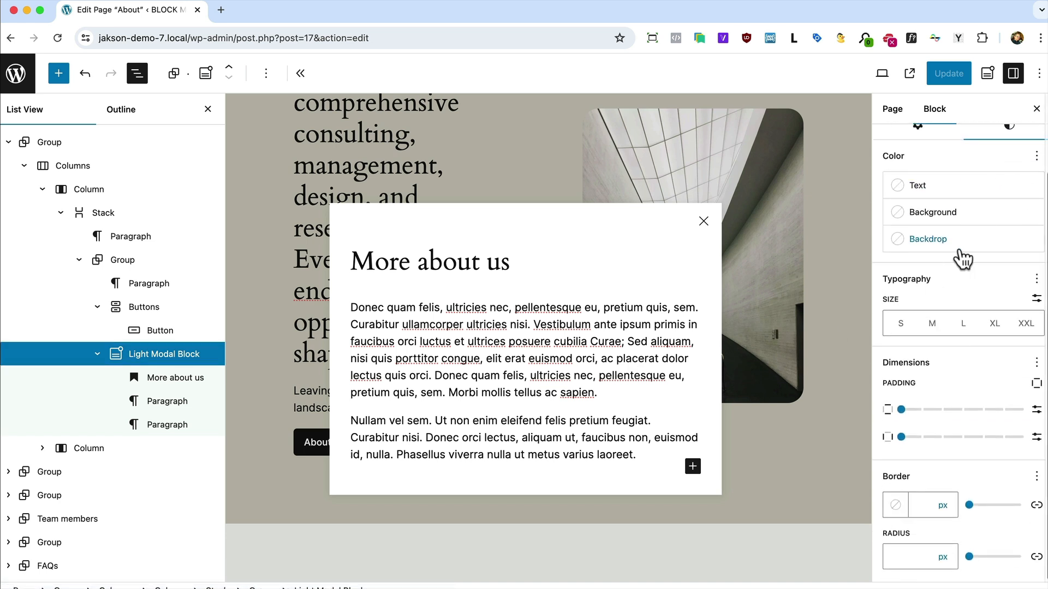
click(926, 239)
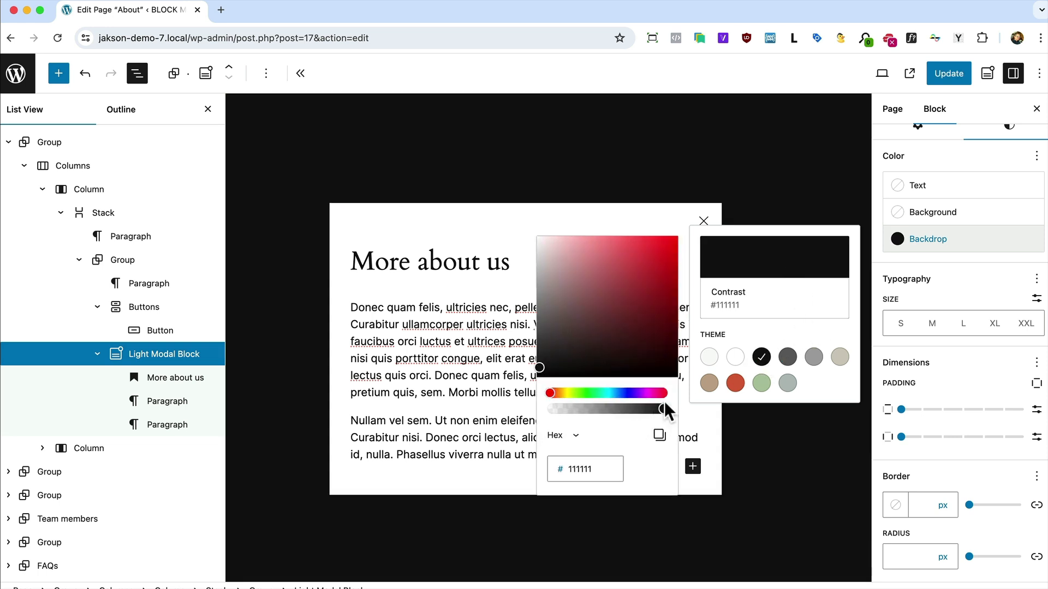
drag(661, 408, 626, 408)
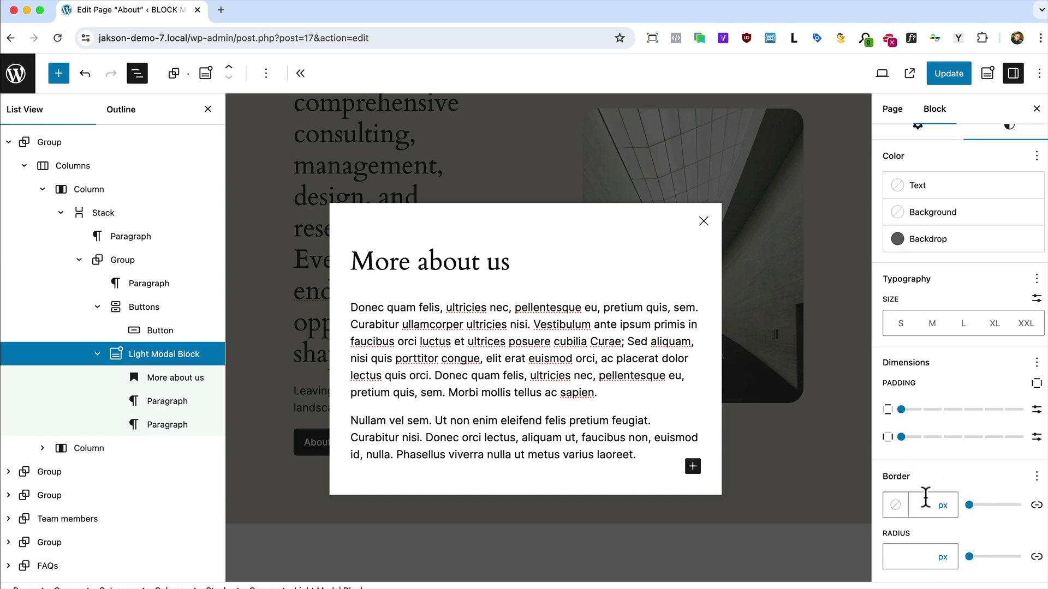
text(30)
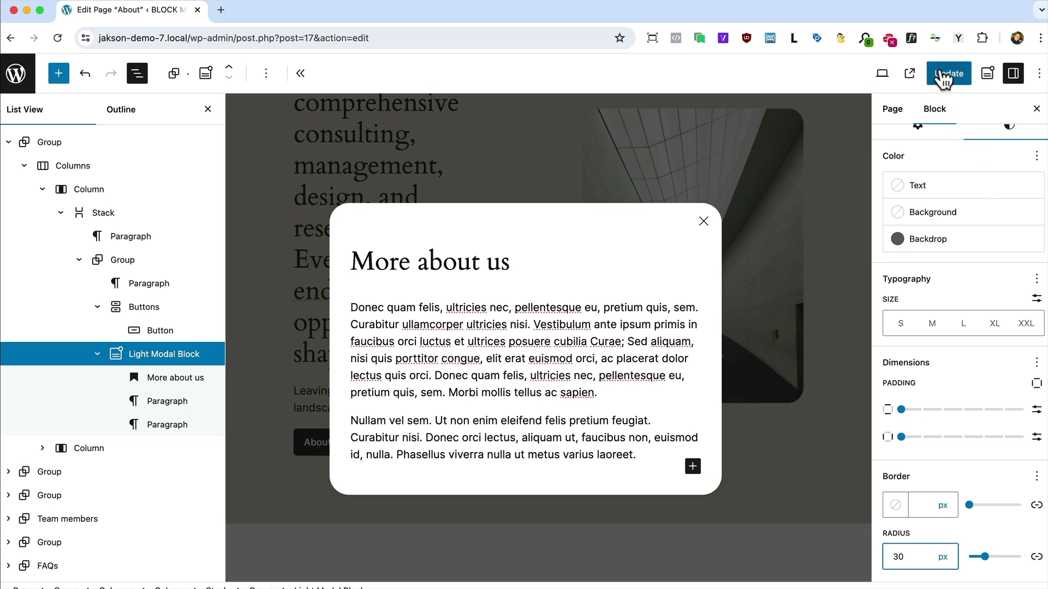
click(948, 74)
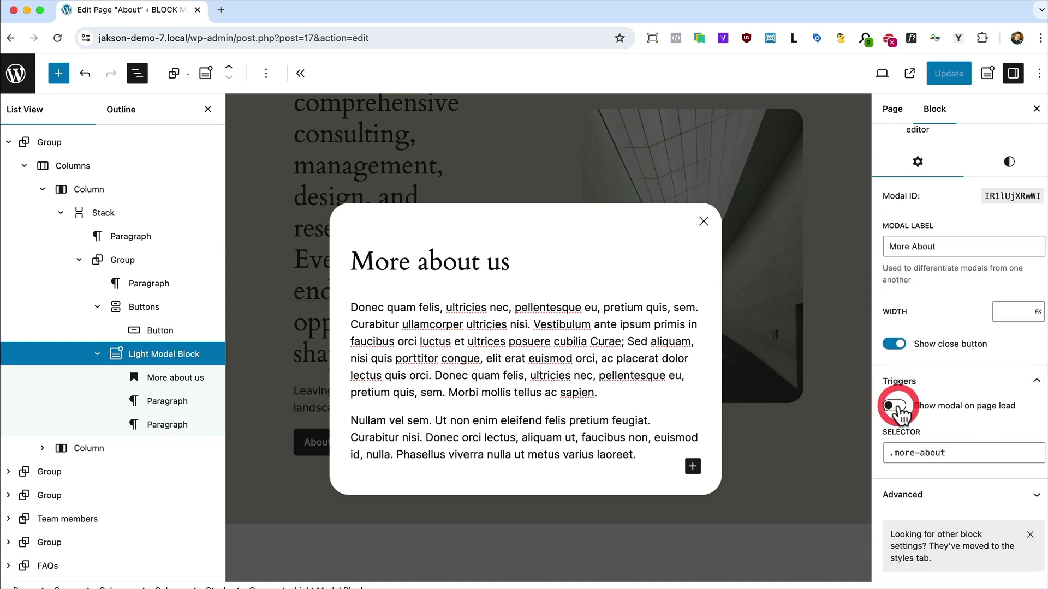
Step: Enable 'Show modal on page load' with a 600 ms delay
click(893, 405)
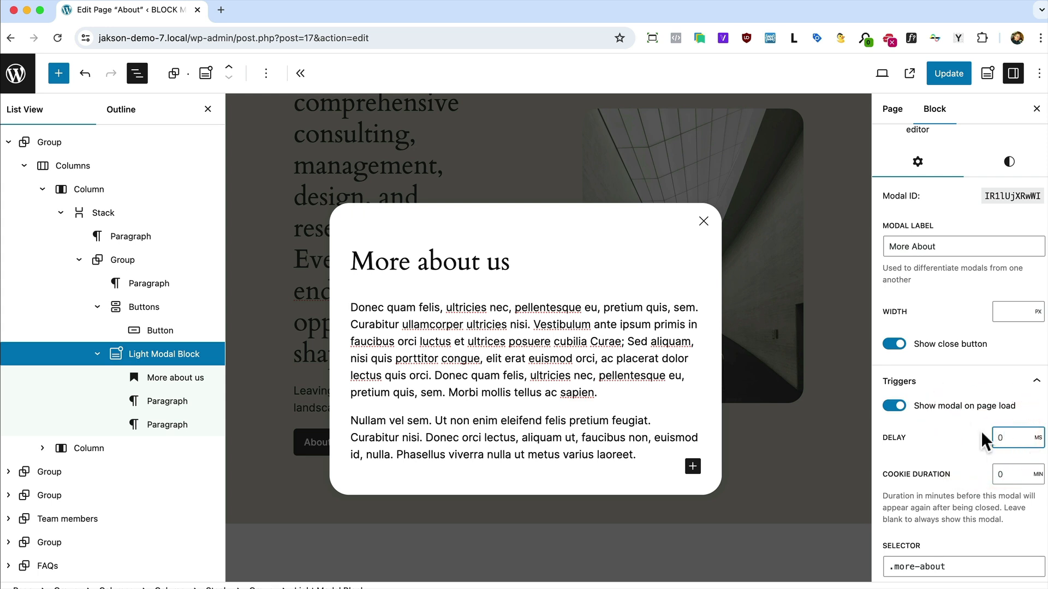
text(600)
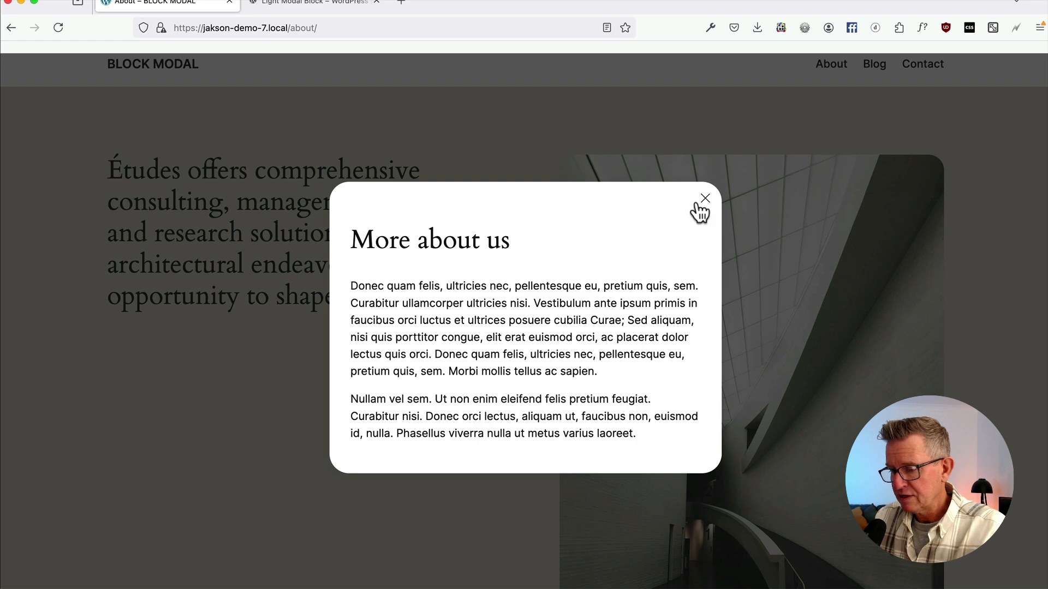
click(703, 199)
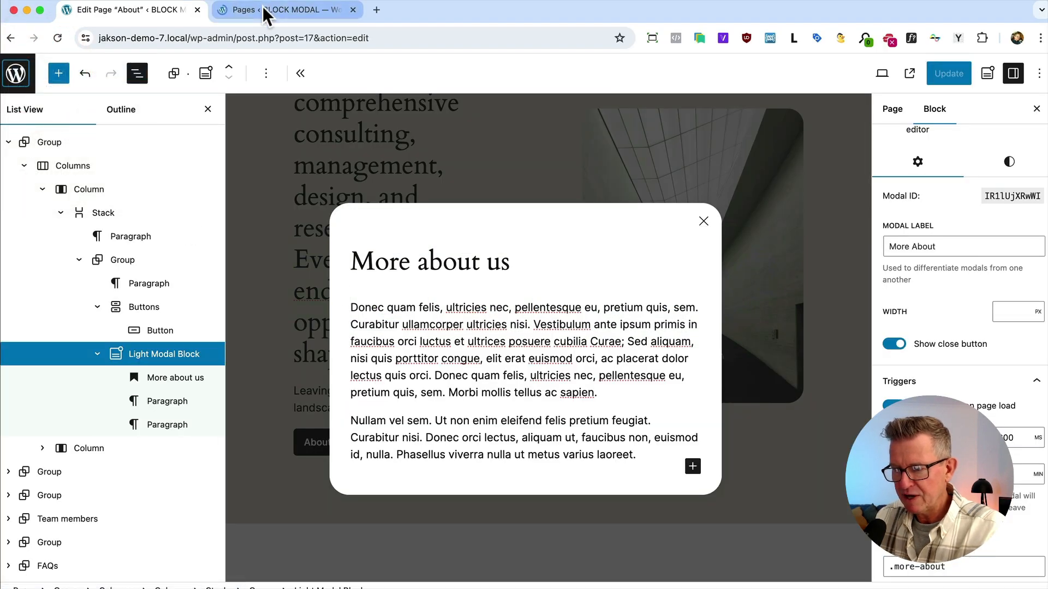
Step: In the site editor's Patterns, open the Header template part, then view the live Contact page
click(286, 9)
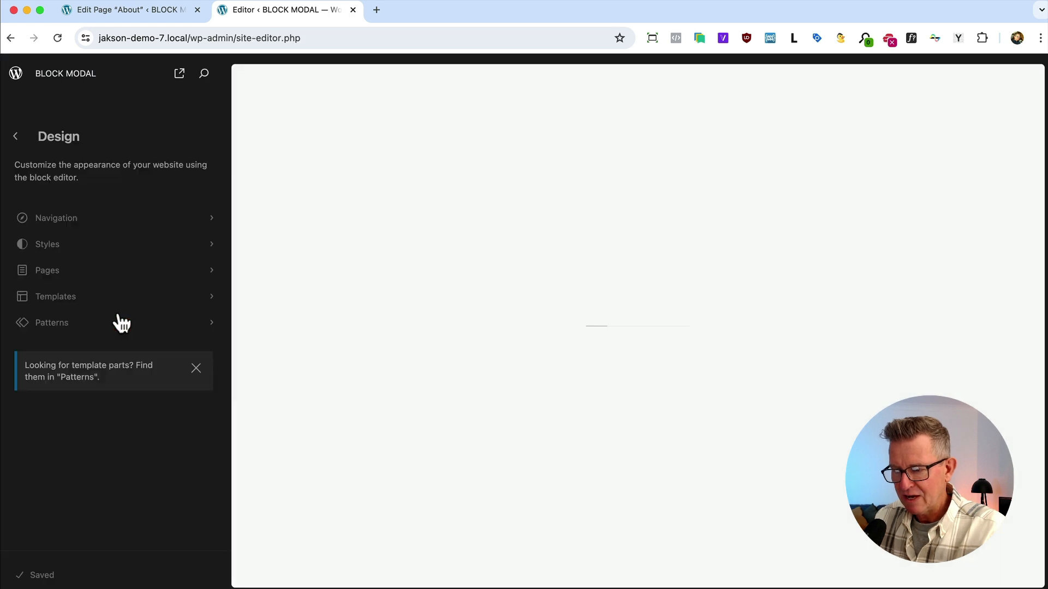
click(51, 322)
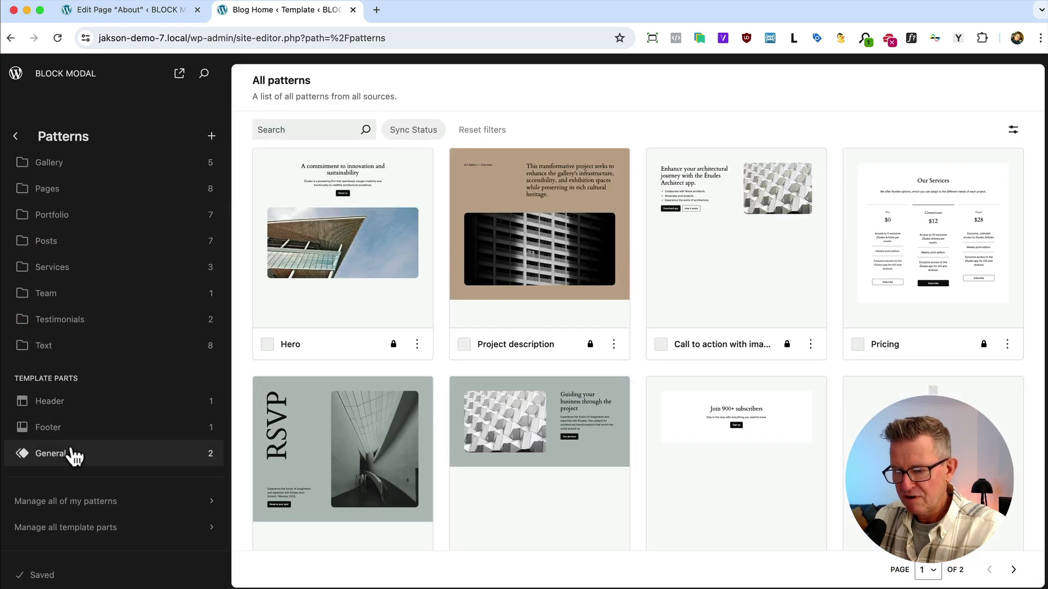
click(50, 401)
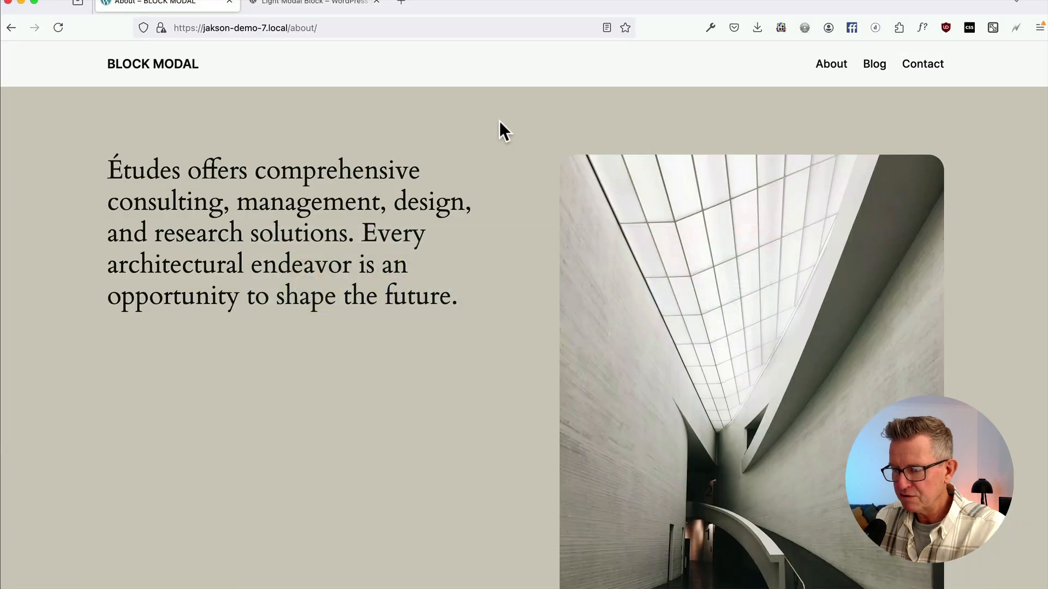
click(922, 63)
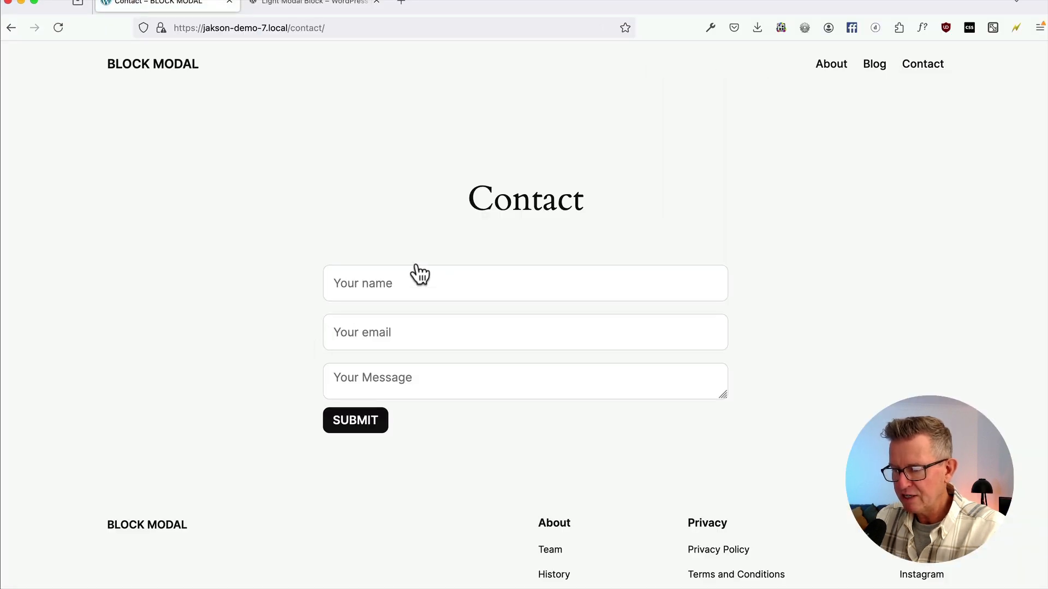
mouse_move(239, 214)
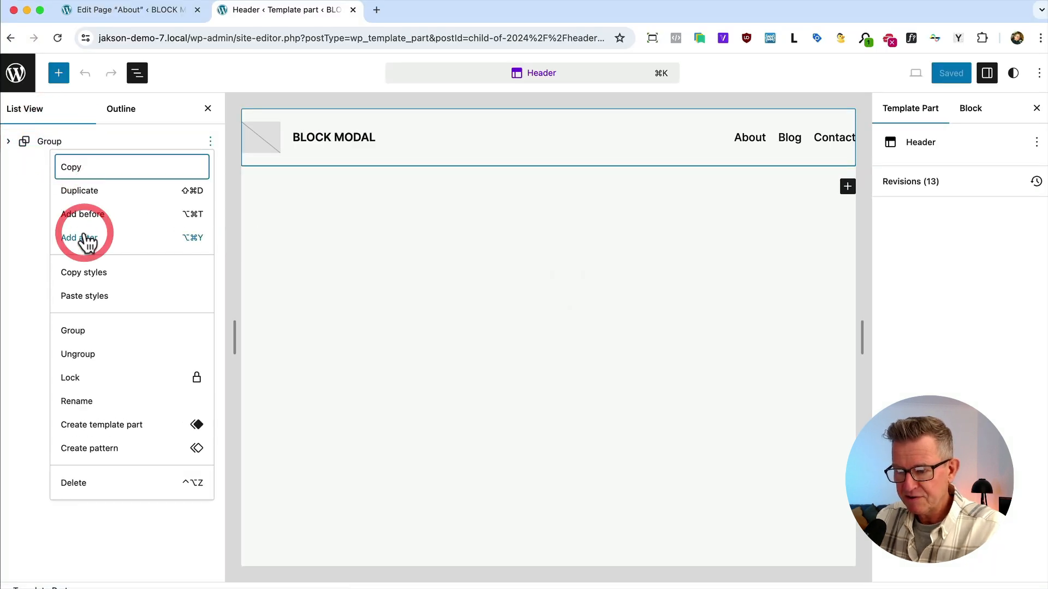
Step: Add a Light Modal Block to the Header, labelled 'Contact' with selector 'contact-modal'
text(/mo)
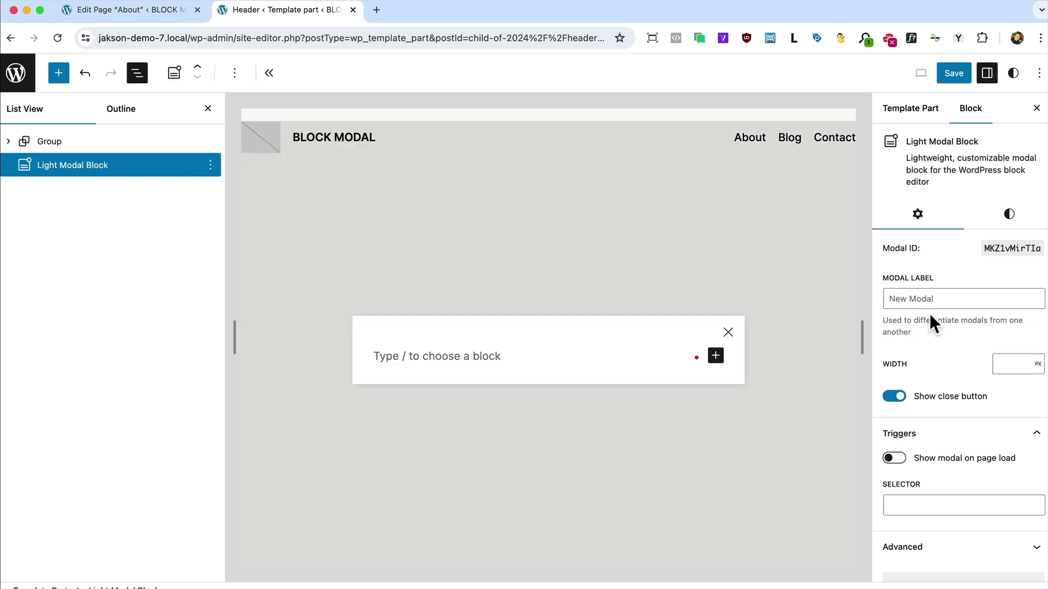
text(Cont)
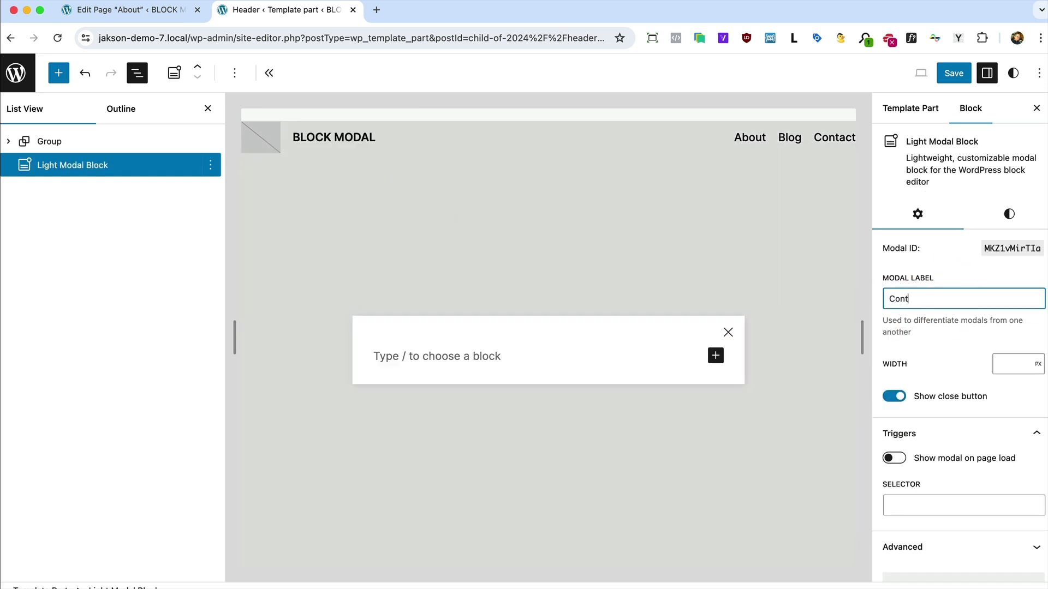
text(act)
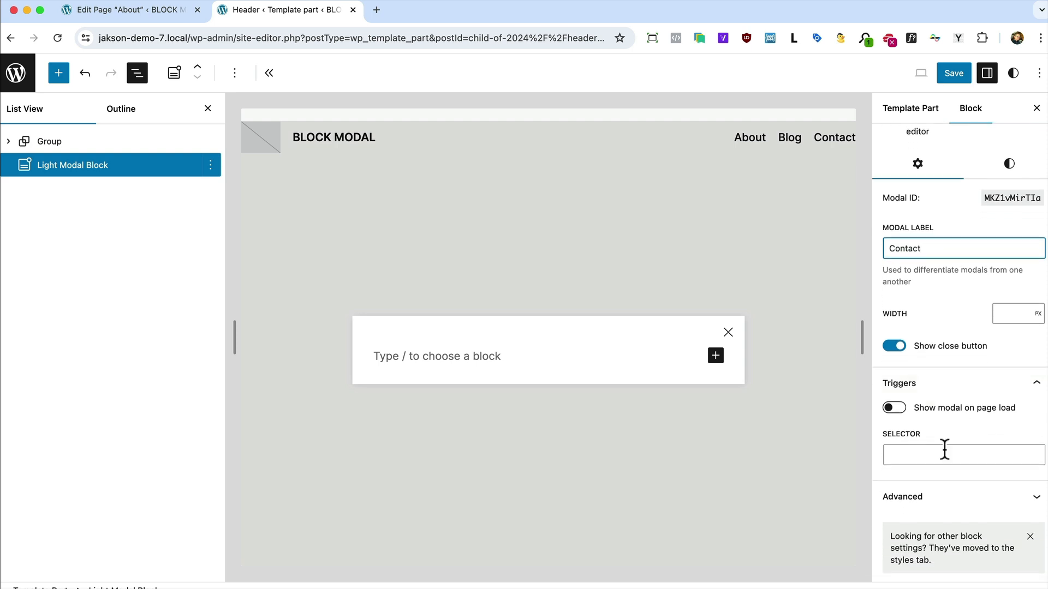
click(962, 453)
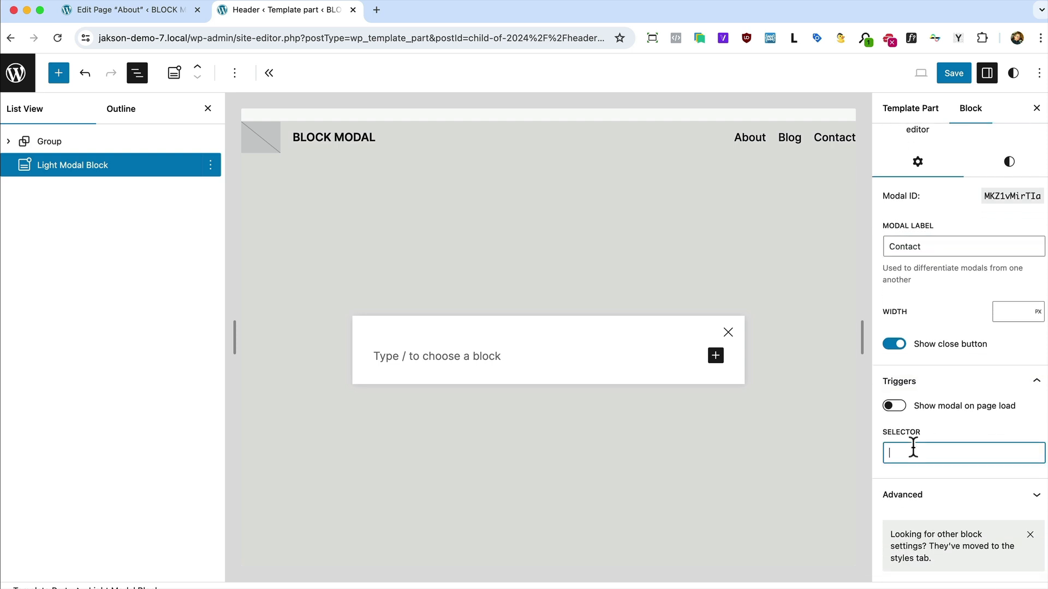
text(contact-modal)
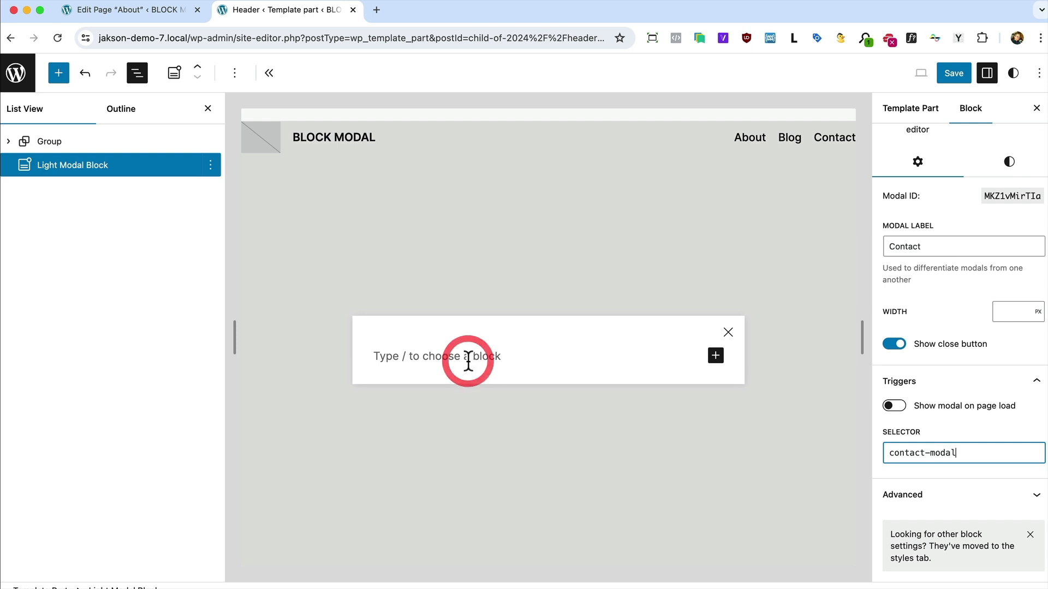
Step: Add a 'Get in touch!' heading and a Contact Form 7 block inside the modal
click(437, 355)
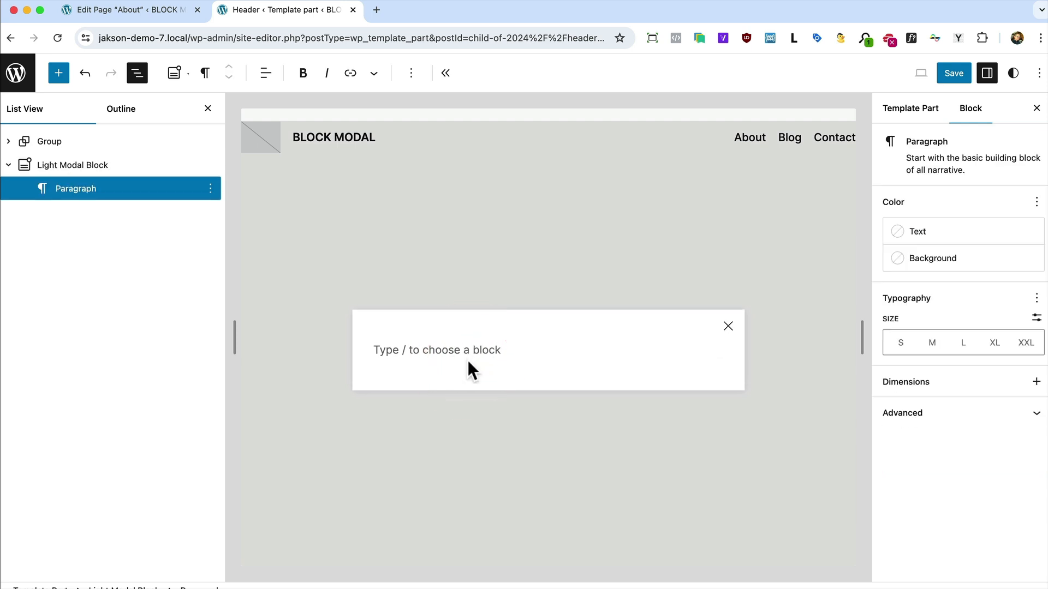
text(/)
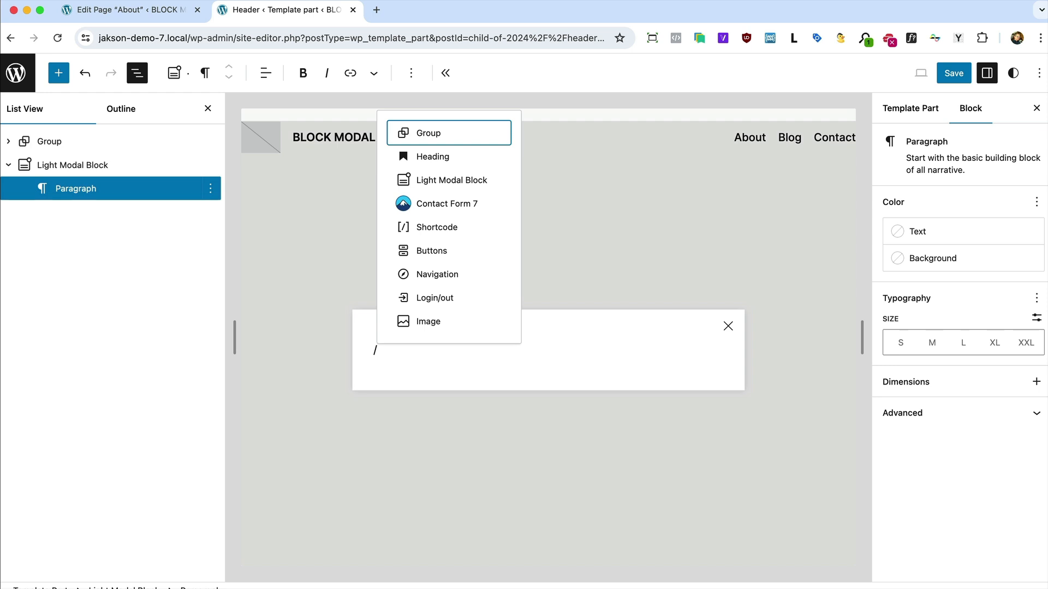
click(432, 157)
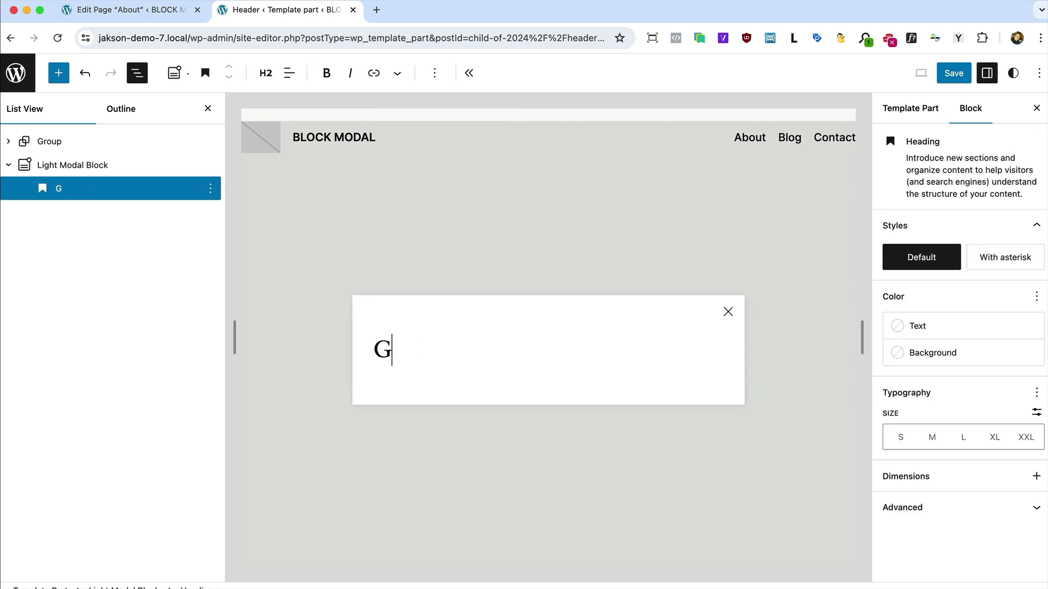
text(et in touch!)
text(/)
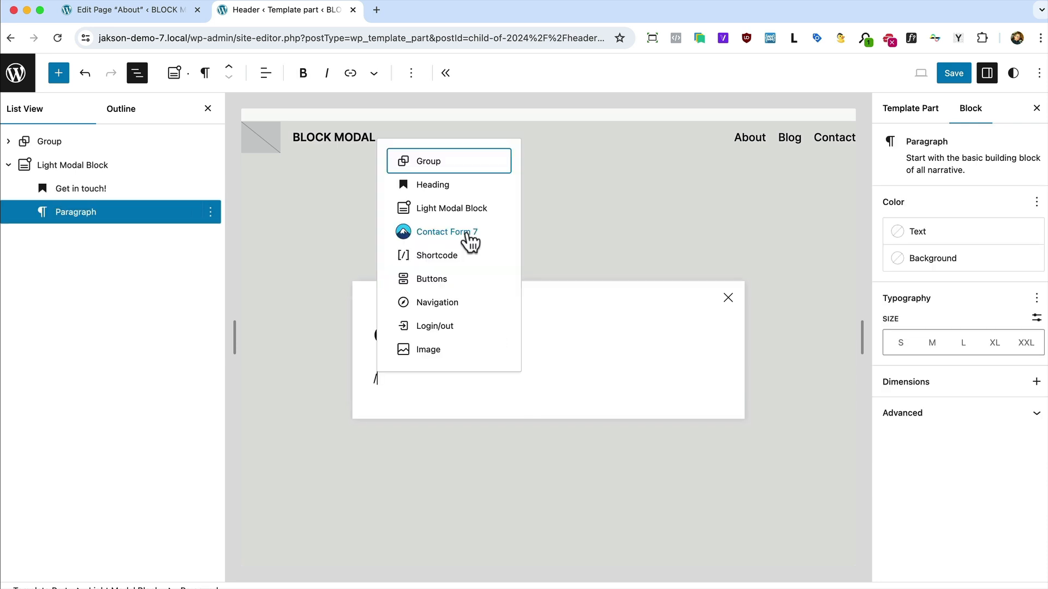
mouse_move(453, 251)
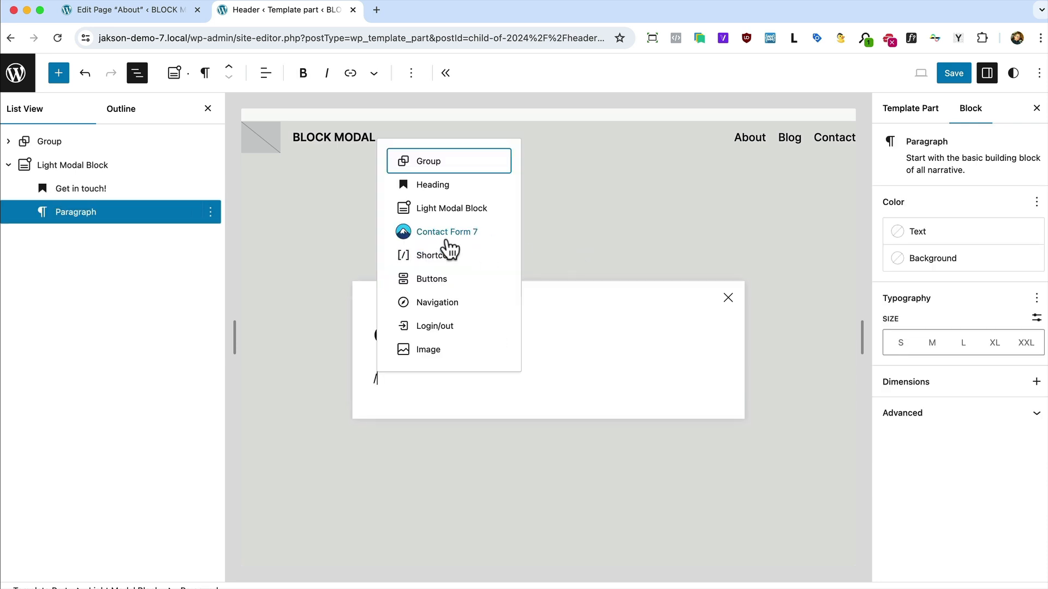
click(449, 232)
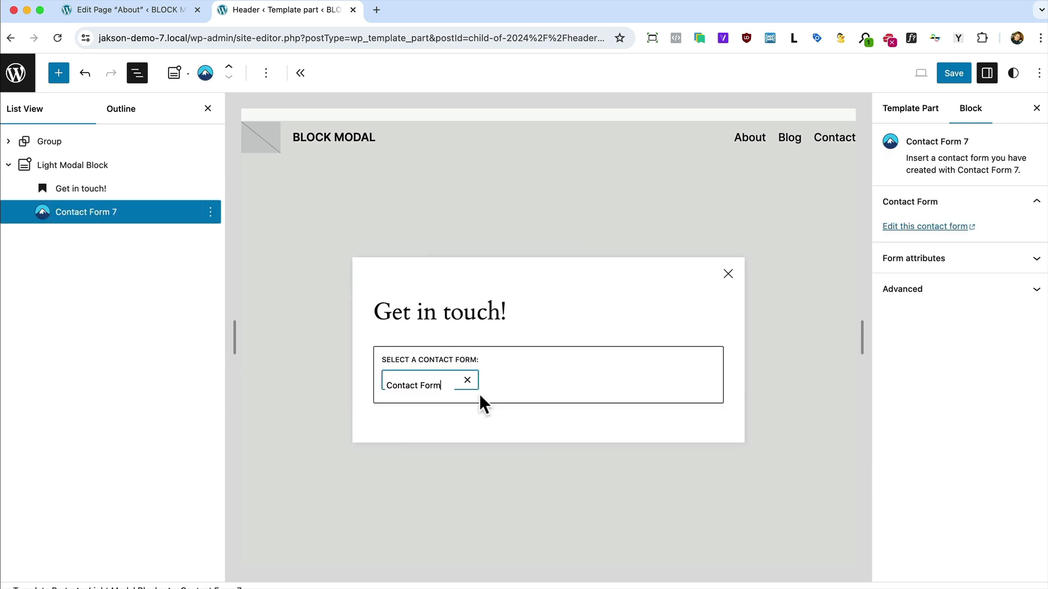
mouse_move(735, 294)
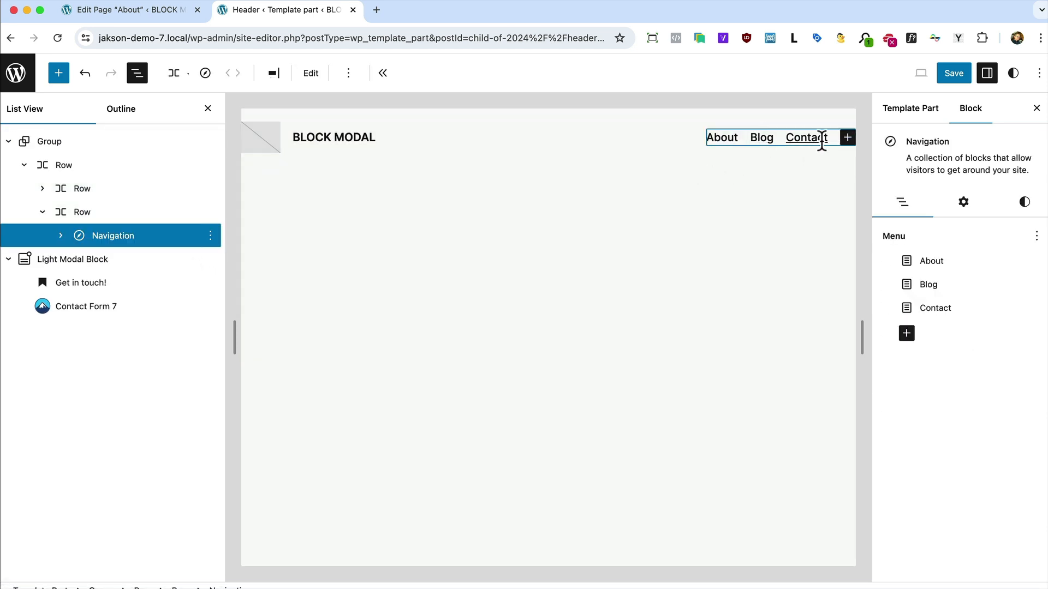
Step: Point the header's Contact link to #, give it class contact-modal, and save the header
click(806, 137)
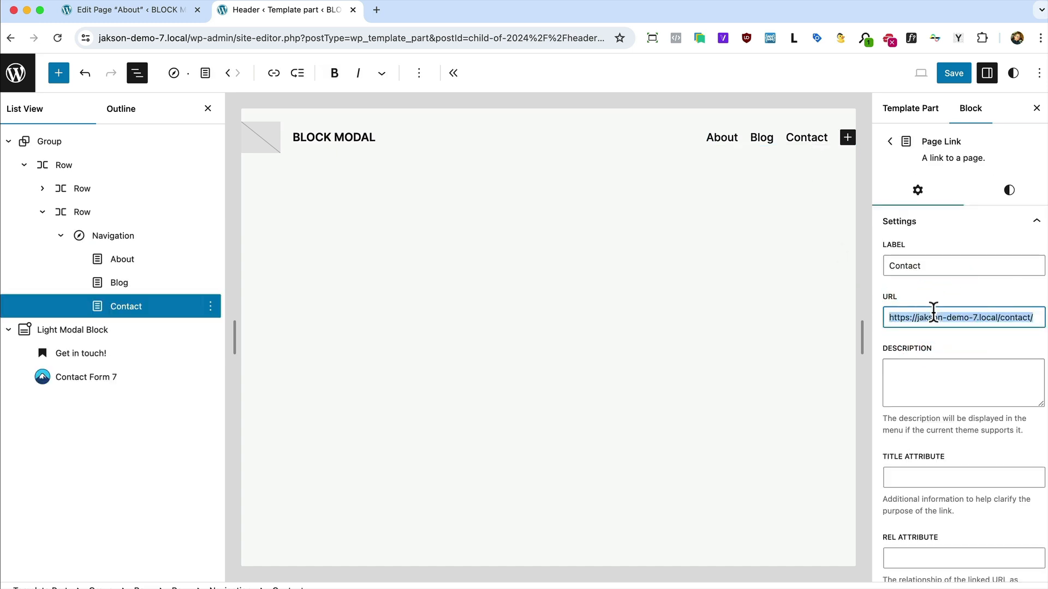
text(#)
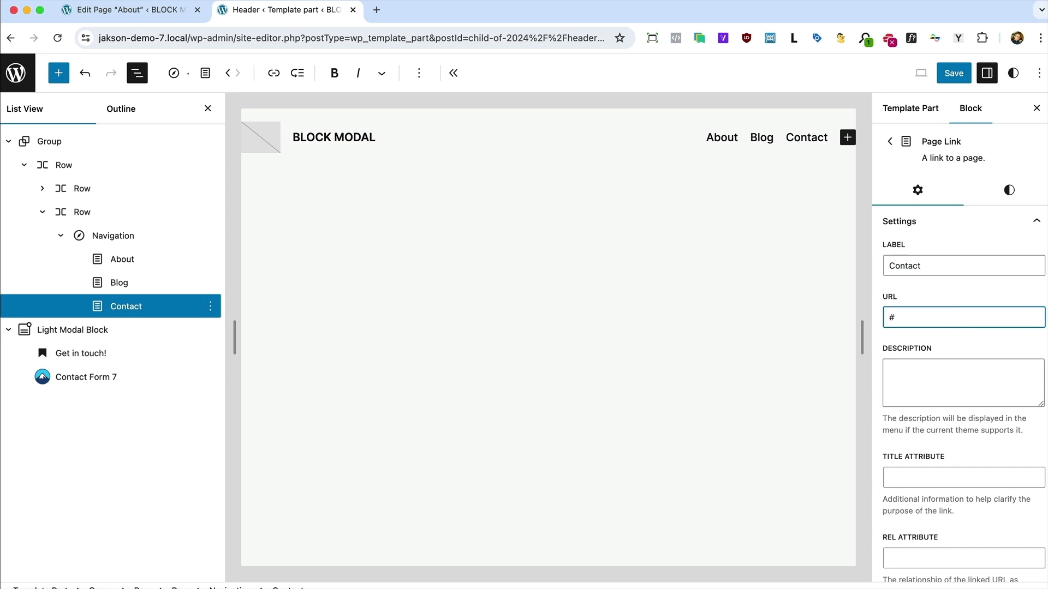
text(!)
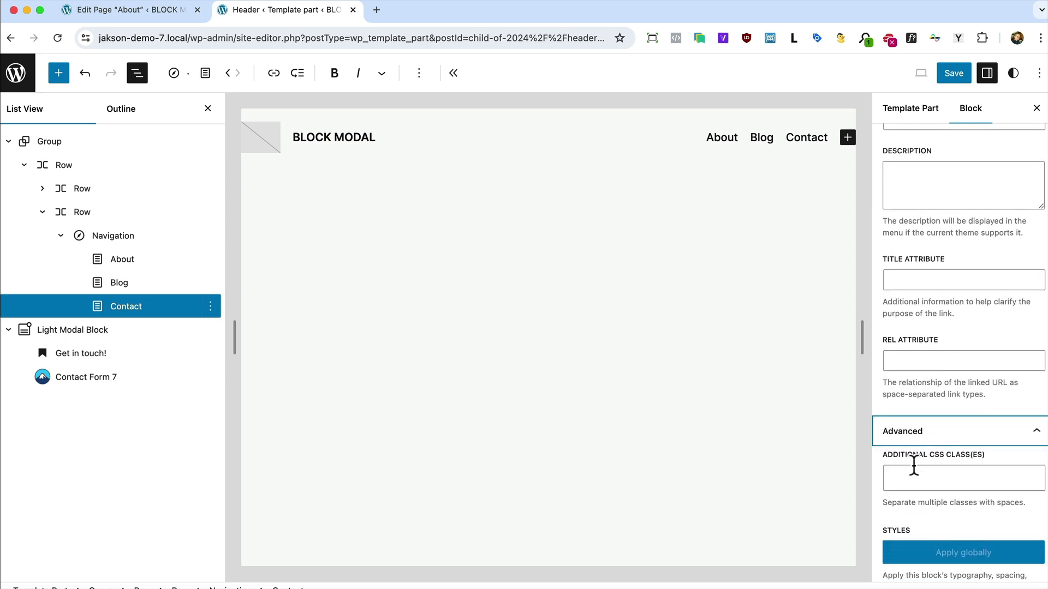
text(contact-)
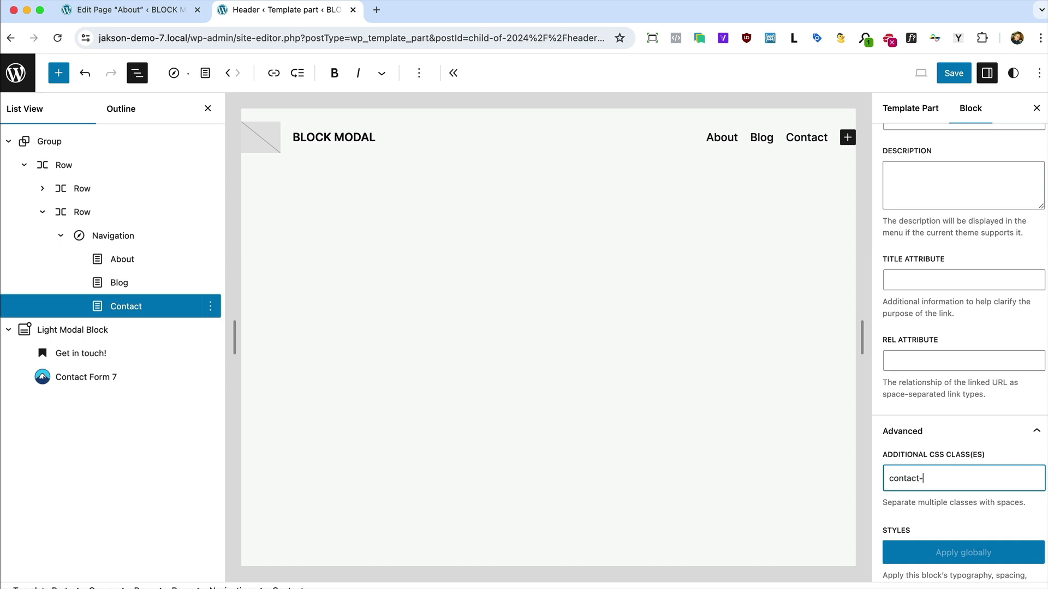
text(modal)
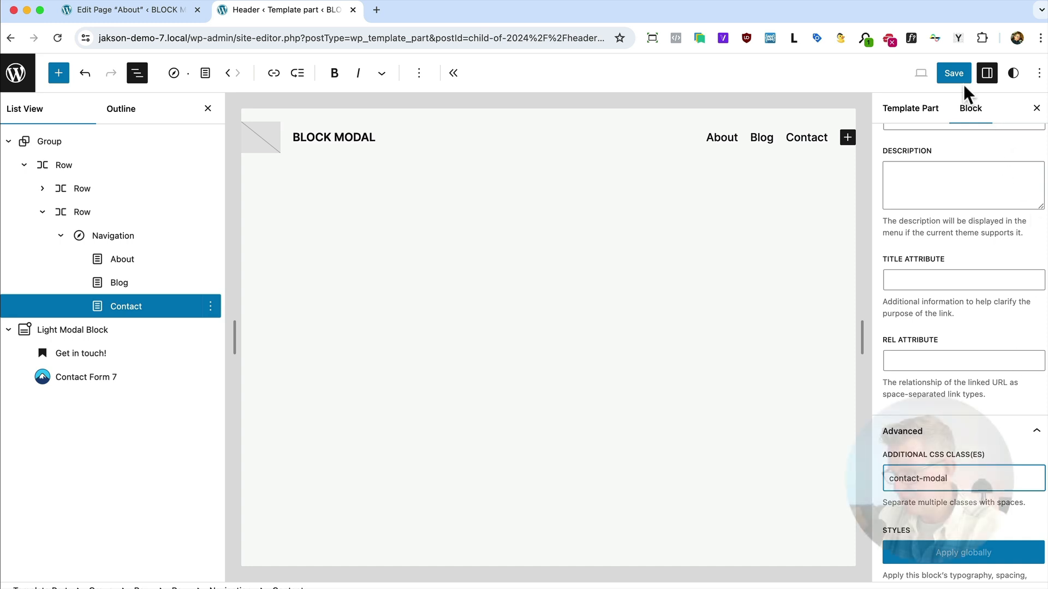
click(952, 73)
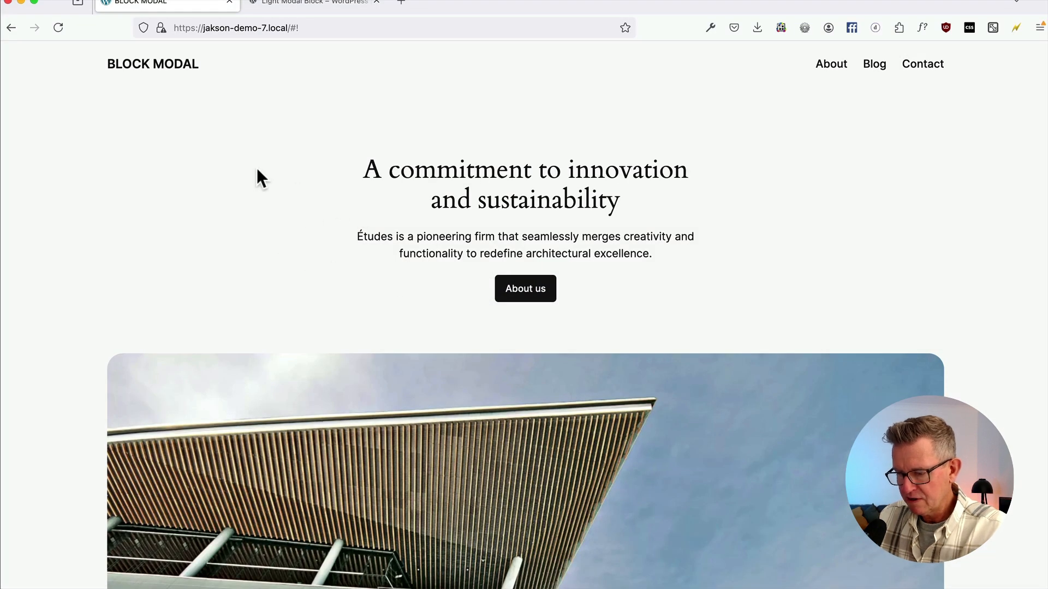
Step: Select the Light Modal Block in List View and open its Styles settings
click(922, 64)
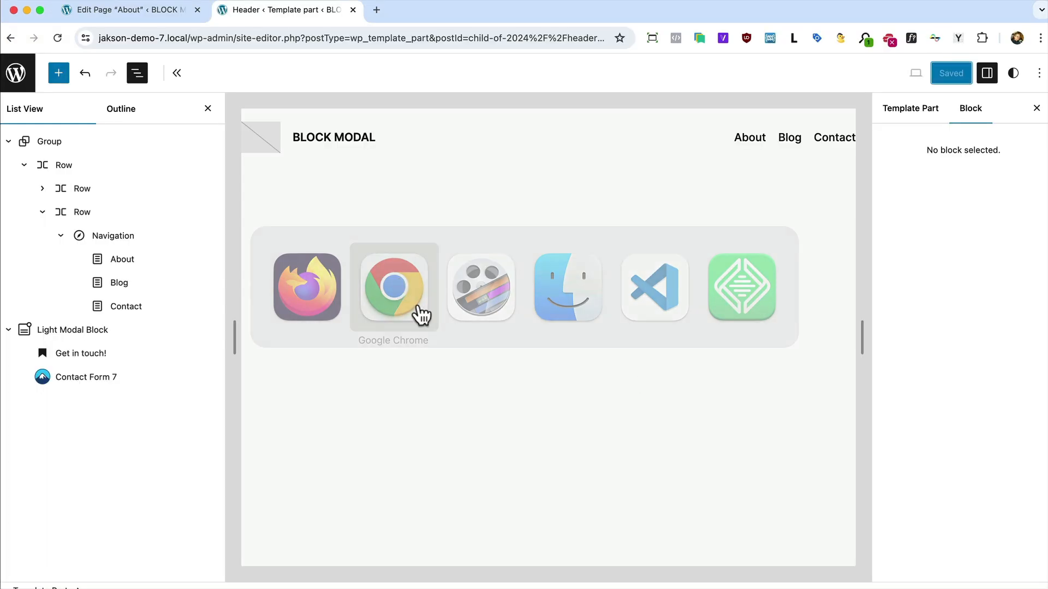
click(72, 329)
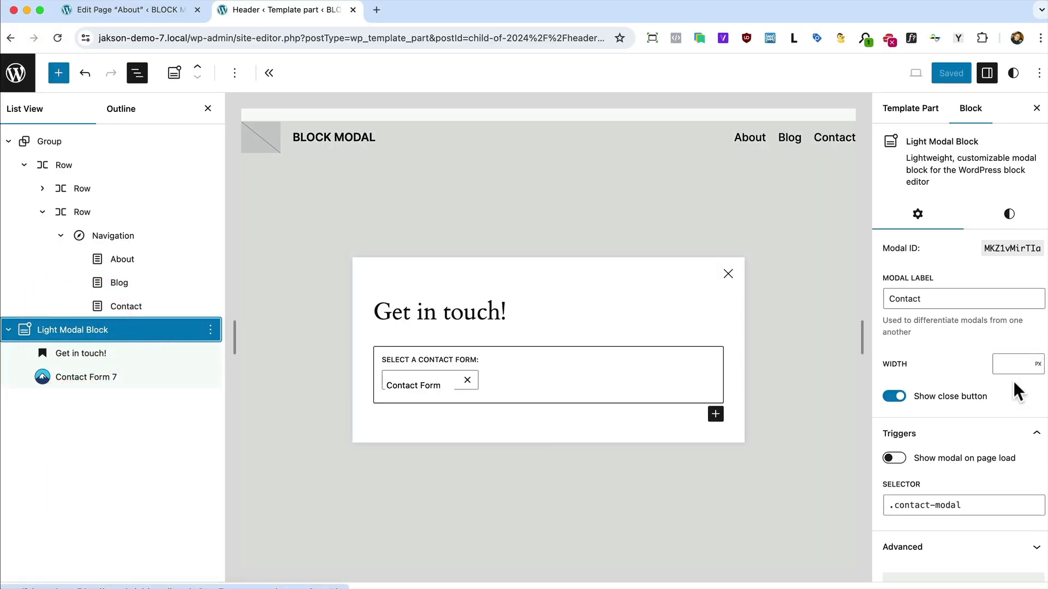
click(1008, 214)
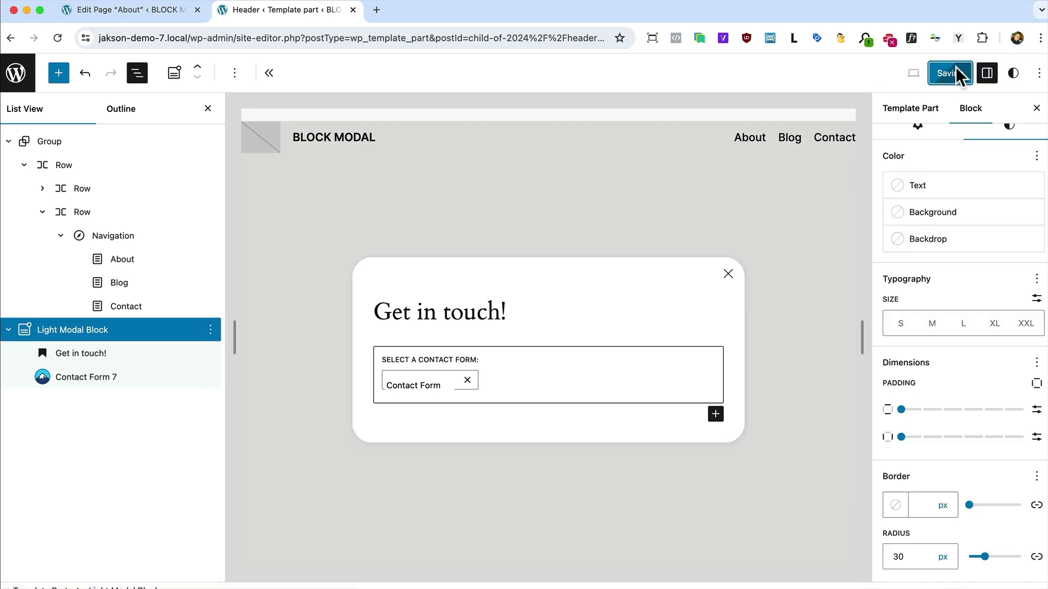
Step: Save the rounded modal and test the Contact and About popups on the desktop site
click(945, 73)
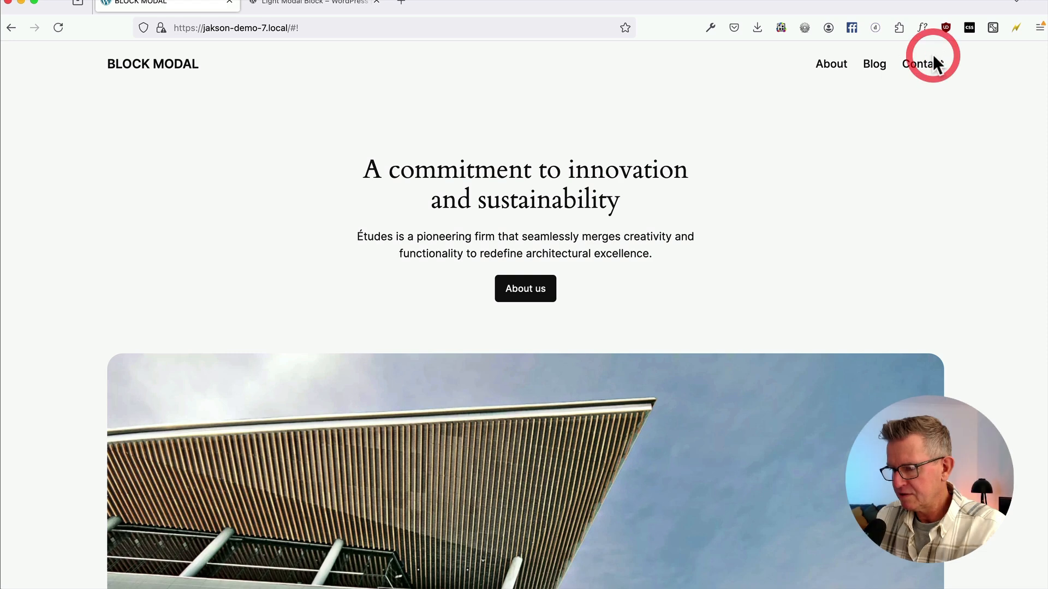
click(922, 64)
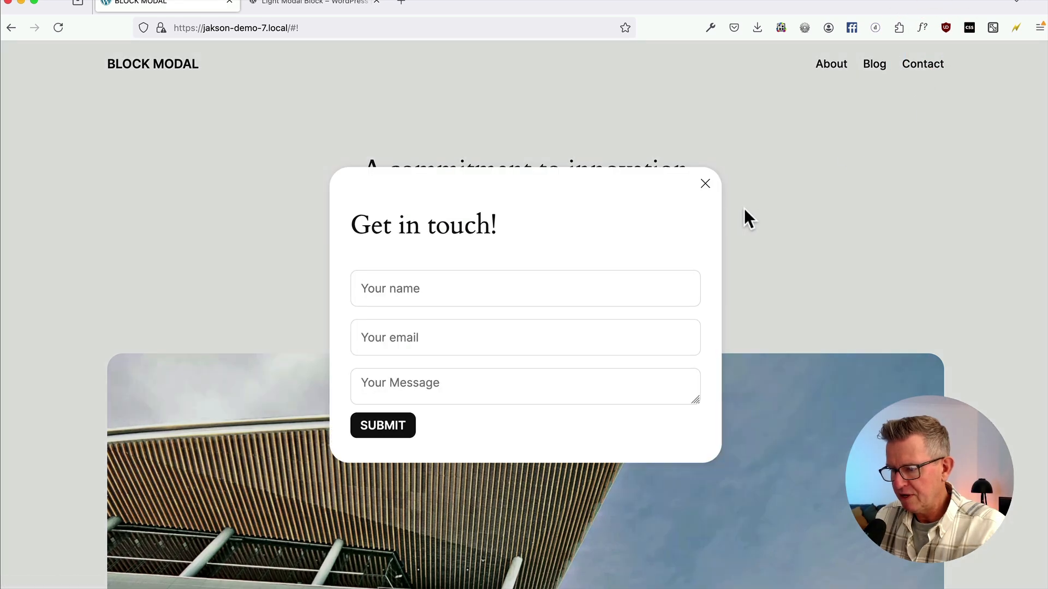
click(705, 183)
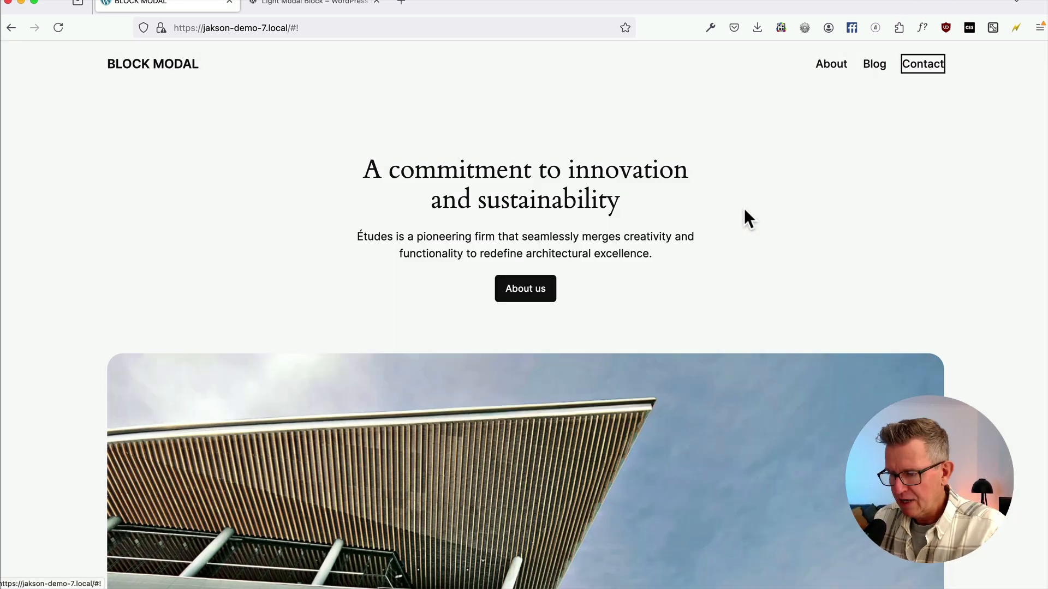
click(830, 64)
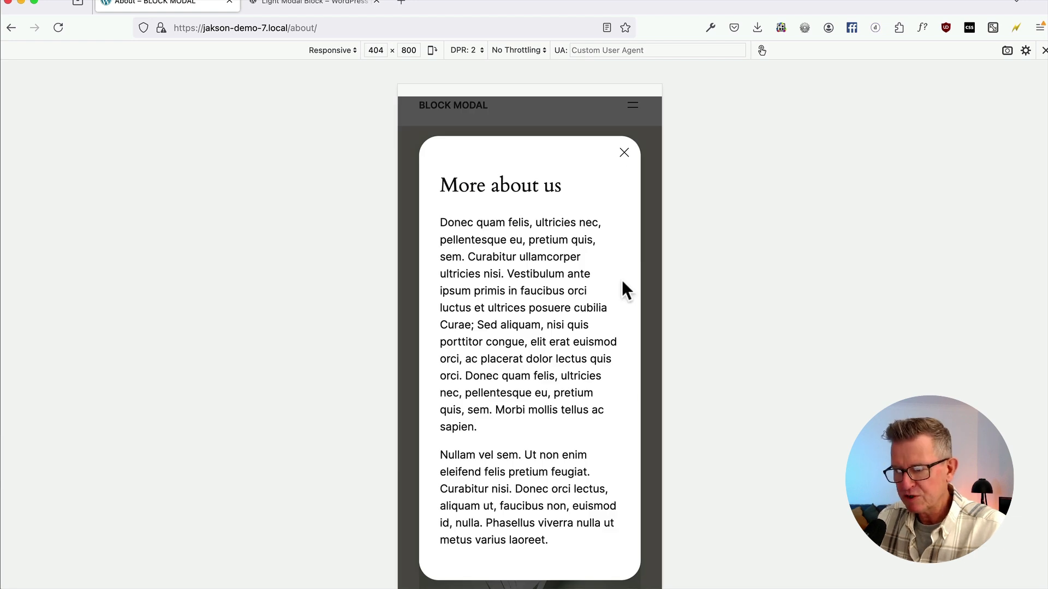
click(623, 152)
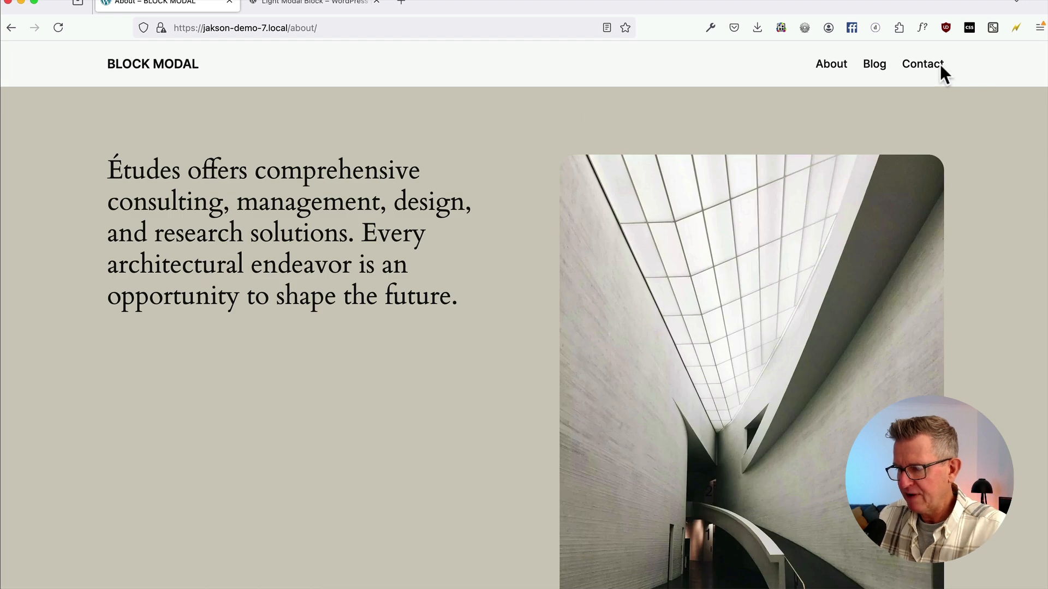
click(152, 63)
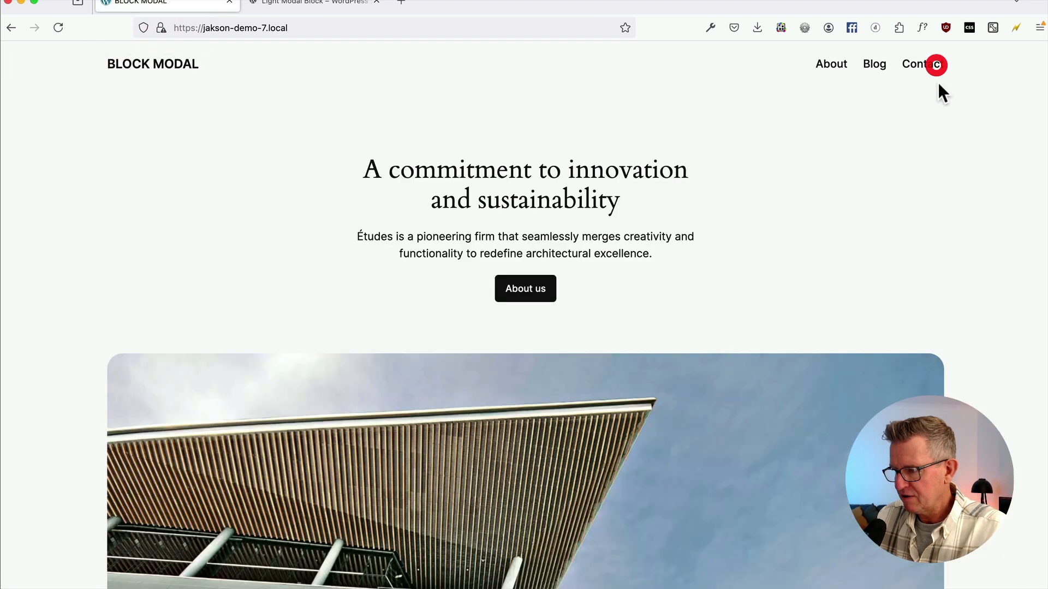
click(922, 63)
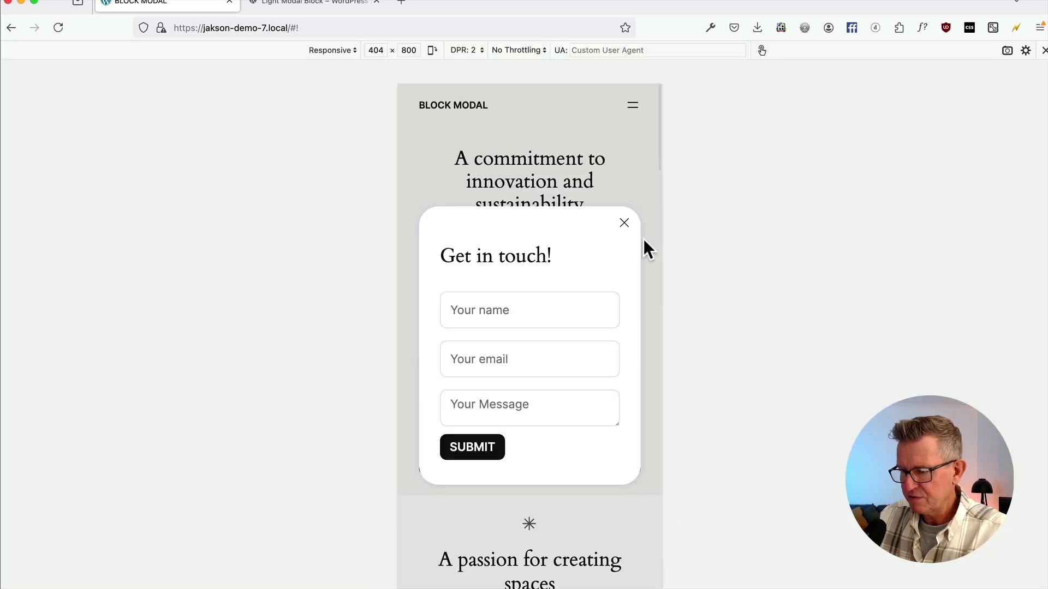
click(623, 223)
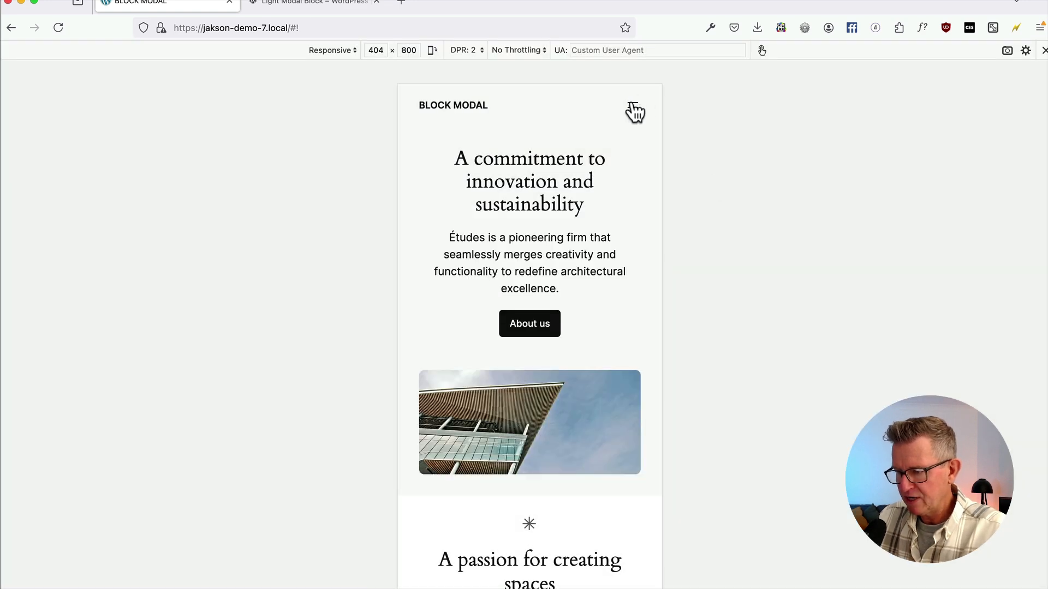
Step: Open Contact from the mobile hamburger menu and close the popup
click(634, 110)
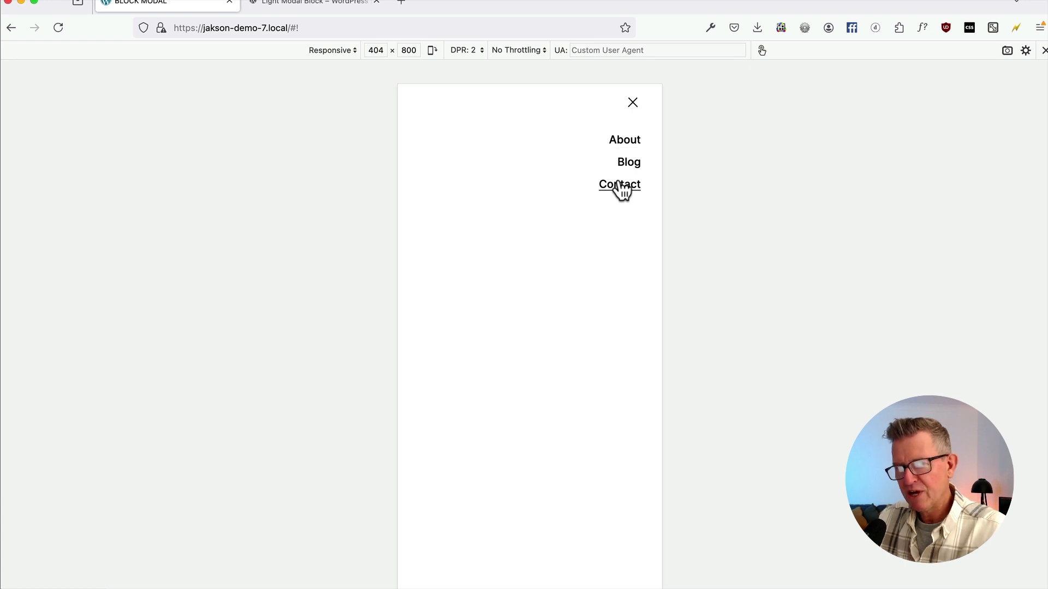
click(619, 185)
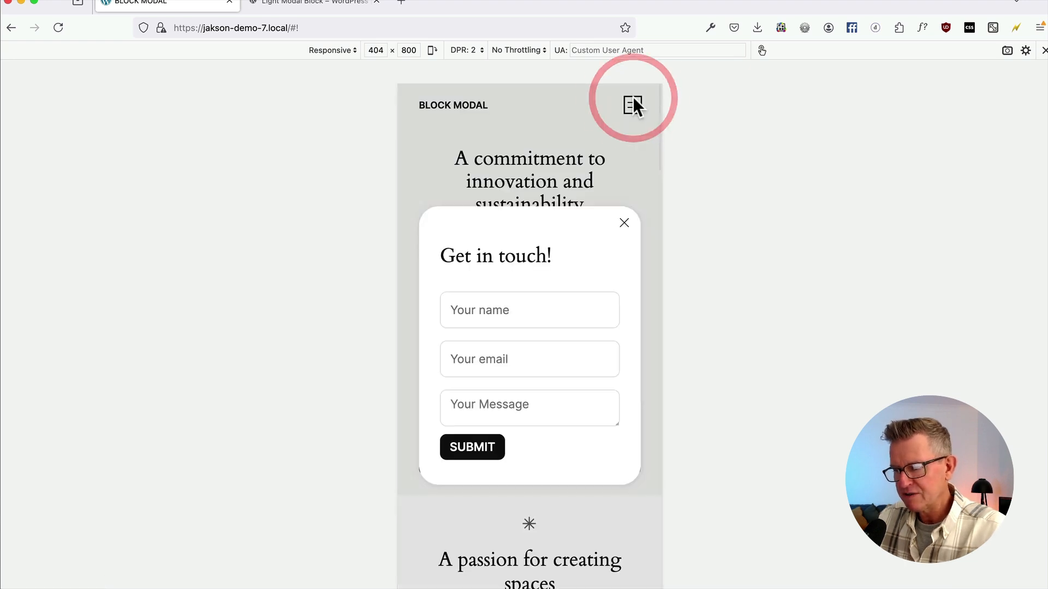
mouse_move(628, 292)
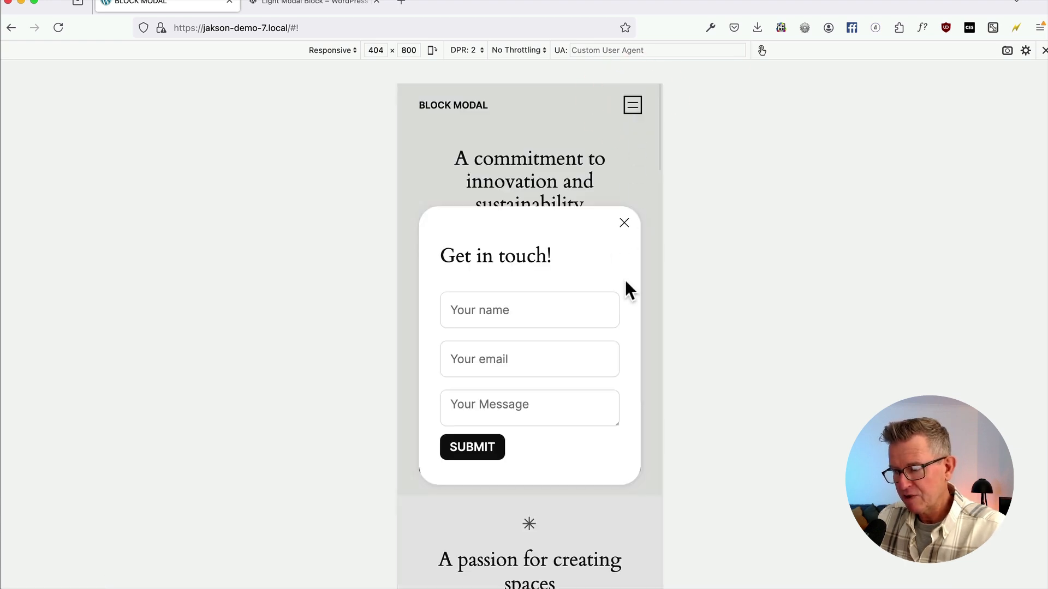
click(623, 223)
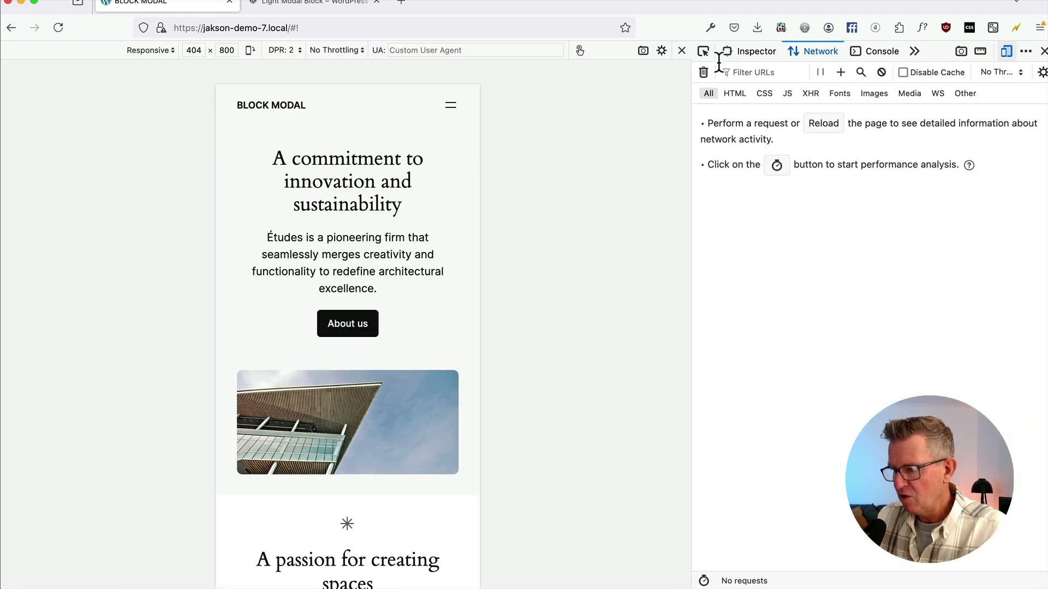
Step: Find #modal-1 in the Inspector and add a z-index: 100 rule to it
click(756, 51)
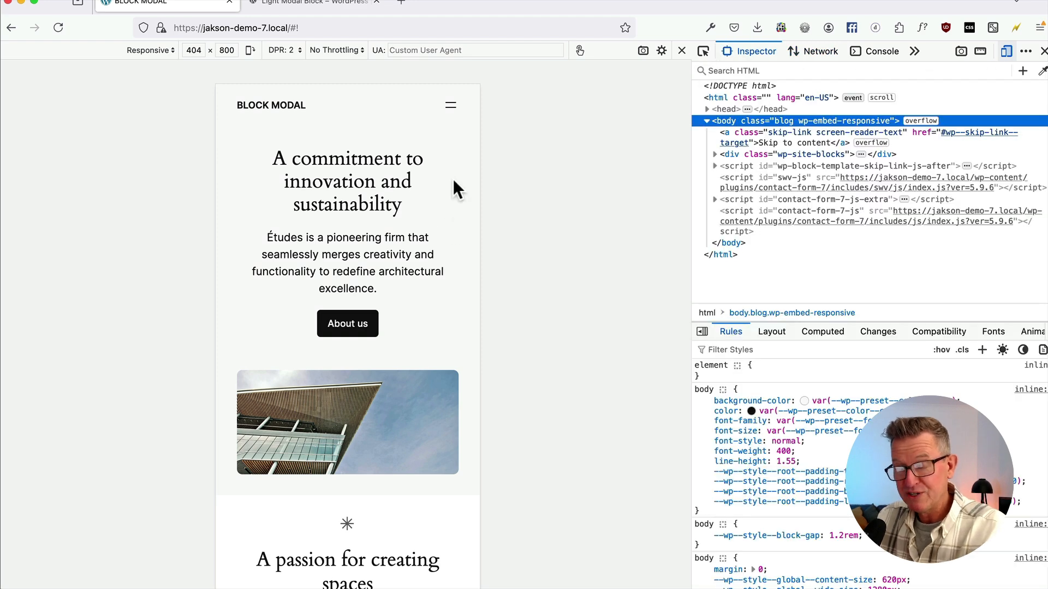
click(835, 71)
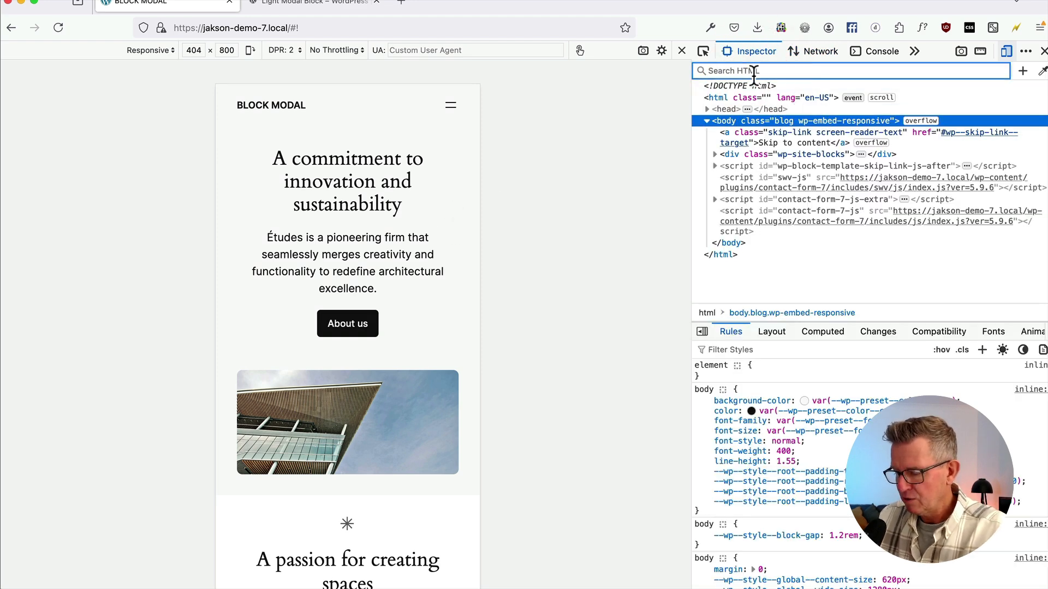
text(#modal-1)
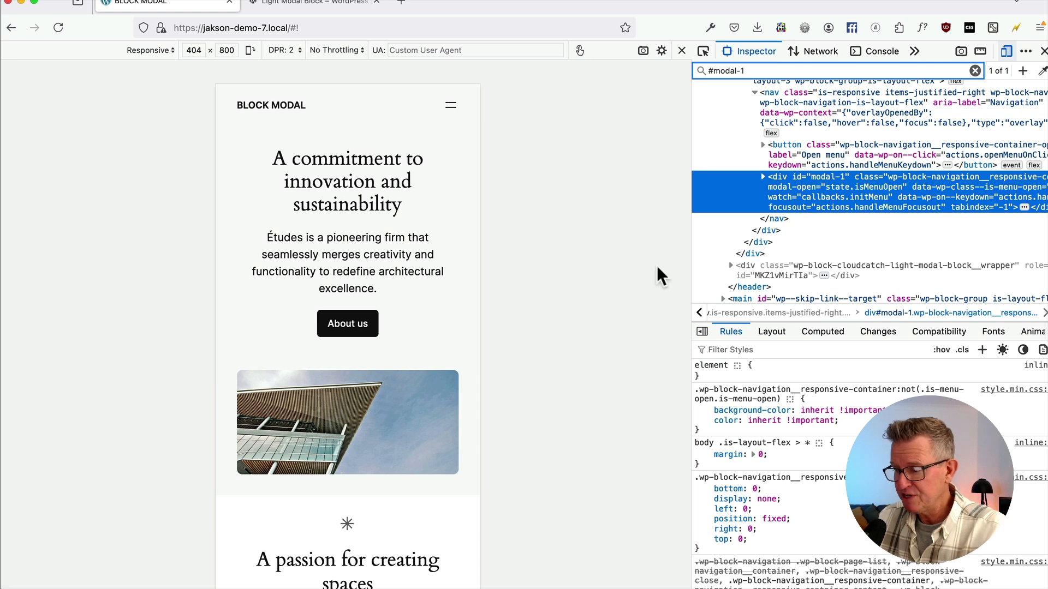
click(981, 349)
text(z-index: 100;)
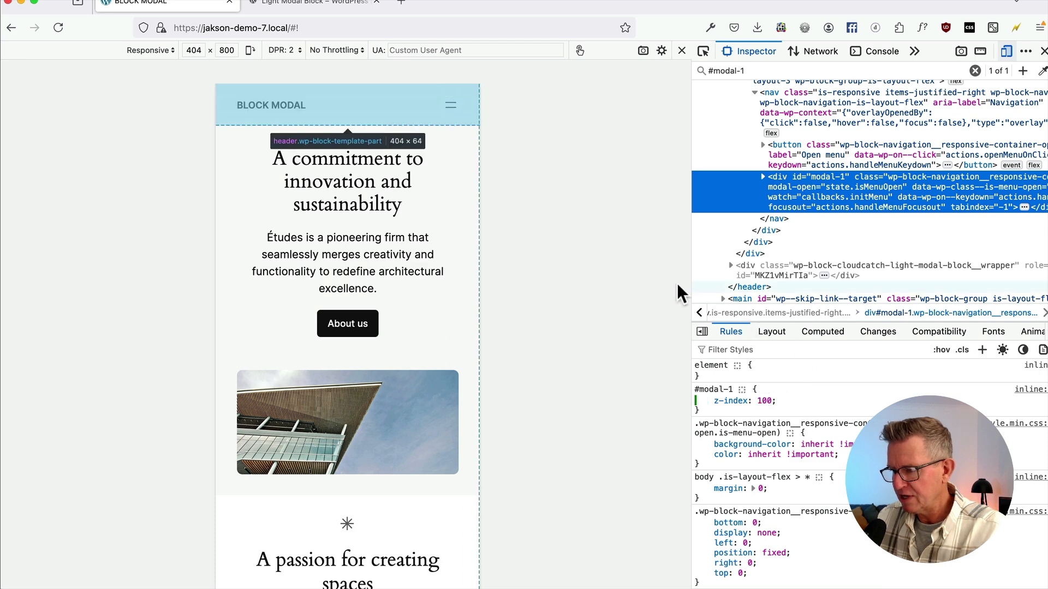
Step: Confirm Contact in the mobile menu shows the Get in touch! popup, then copy the rule
click(450, 104)
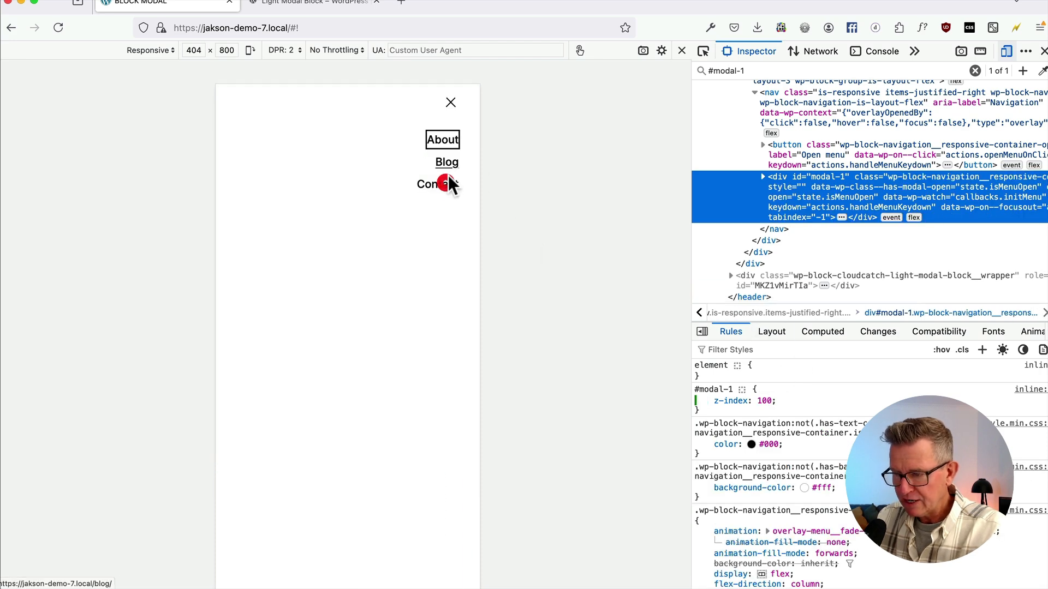
click(432, 184)
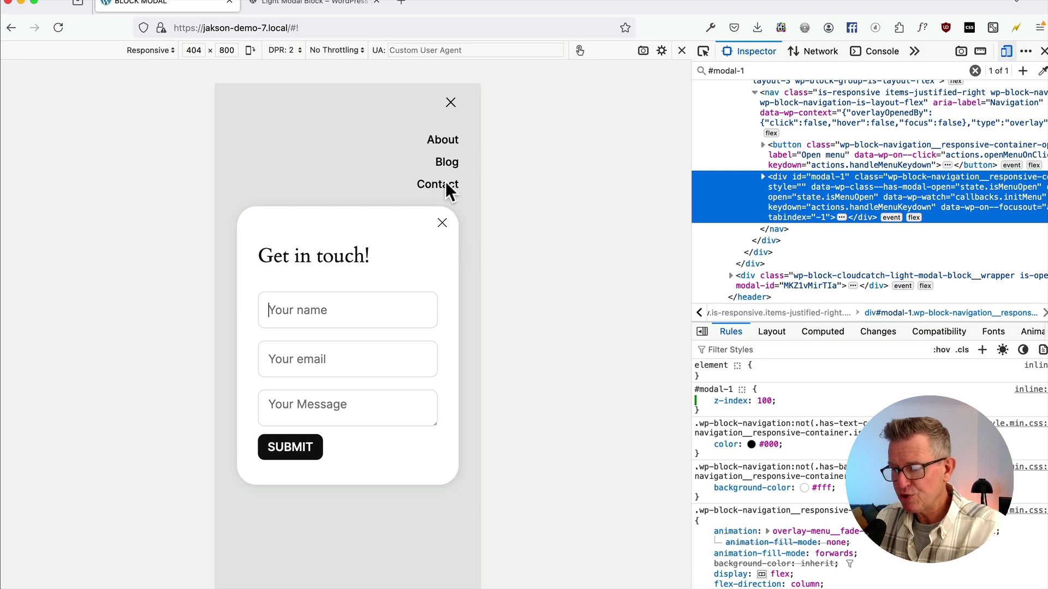
right_click(702, 400)
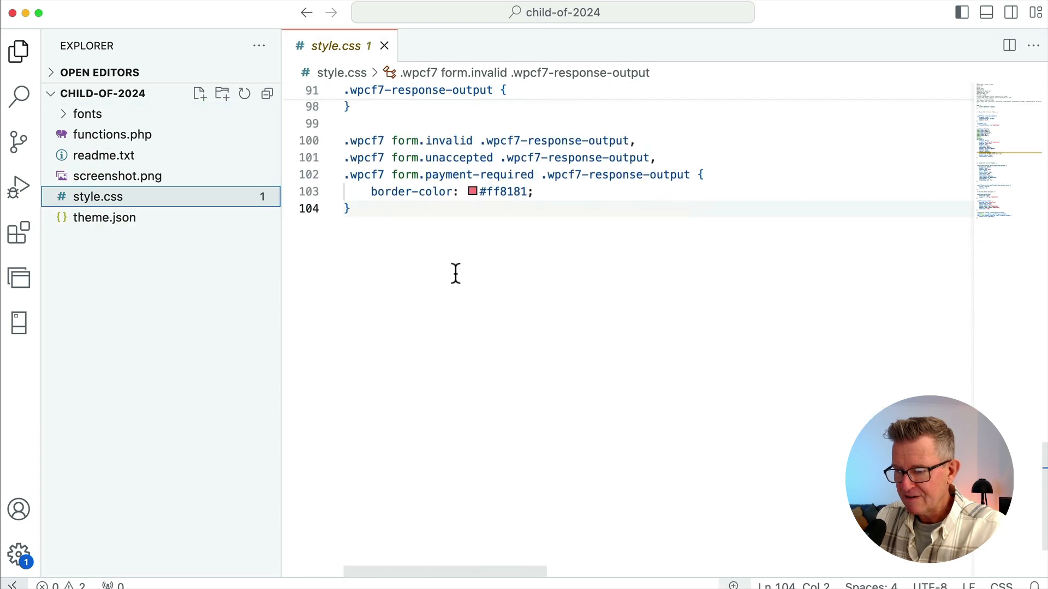
Step: Paste the #modal-1 { z-index: 100; } rule at the end of style.css
key(Enter)
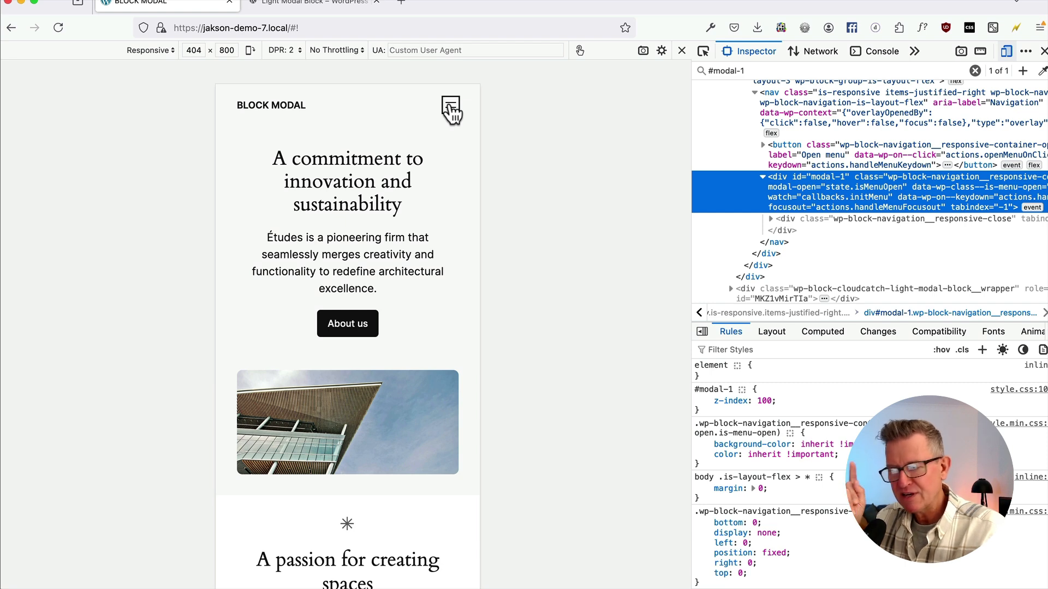
mouse_move(821, 51)
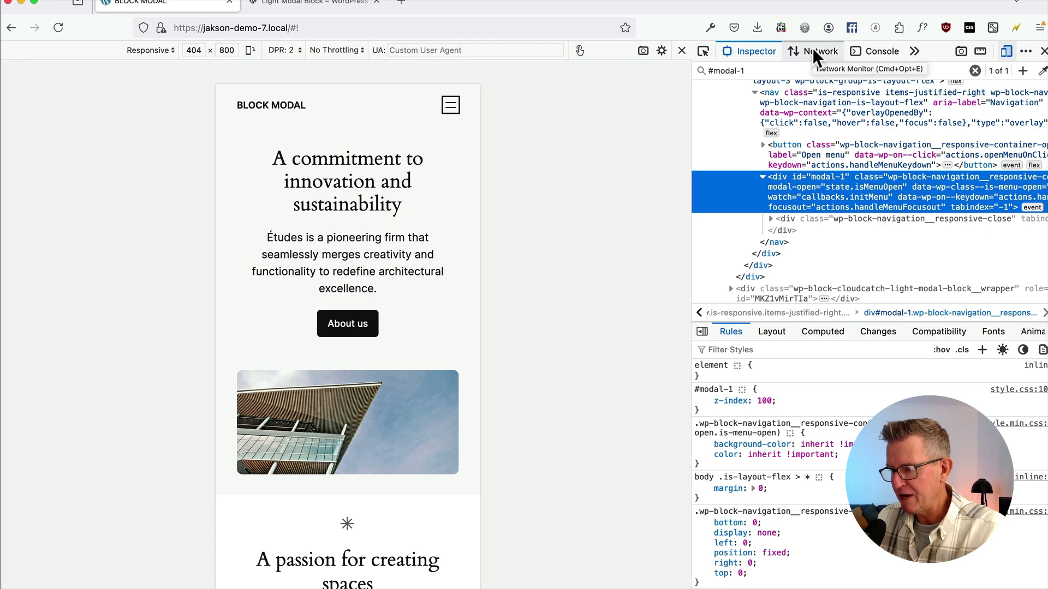
Step: Filter Firefox's network requests by 'light' to show only view.js
click(821, 51)
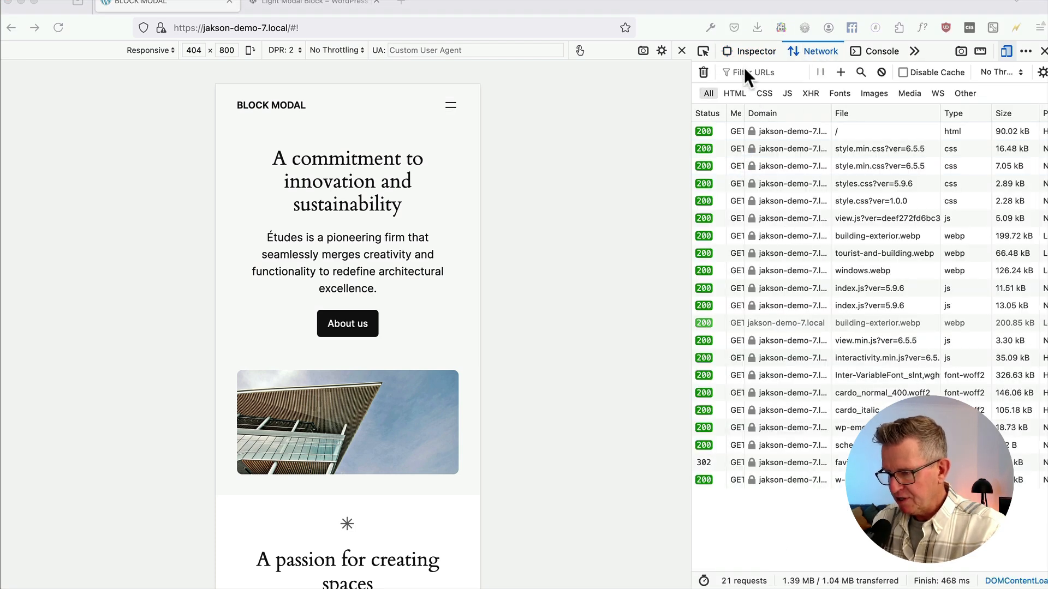
click(761, 72)
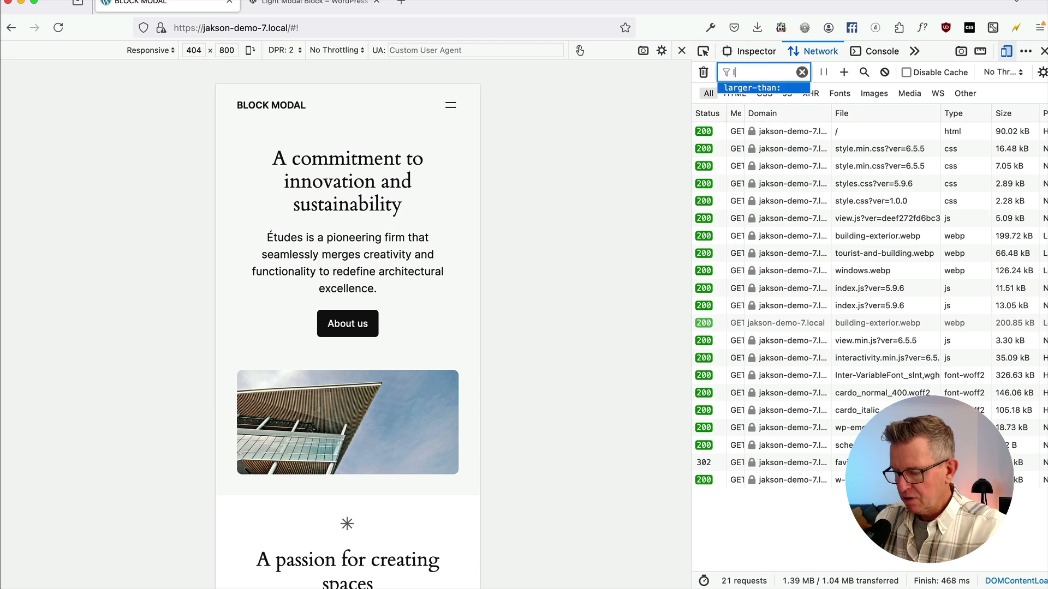
text(light)
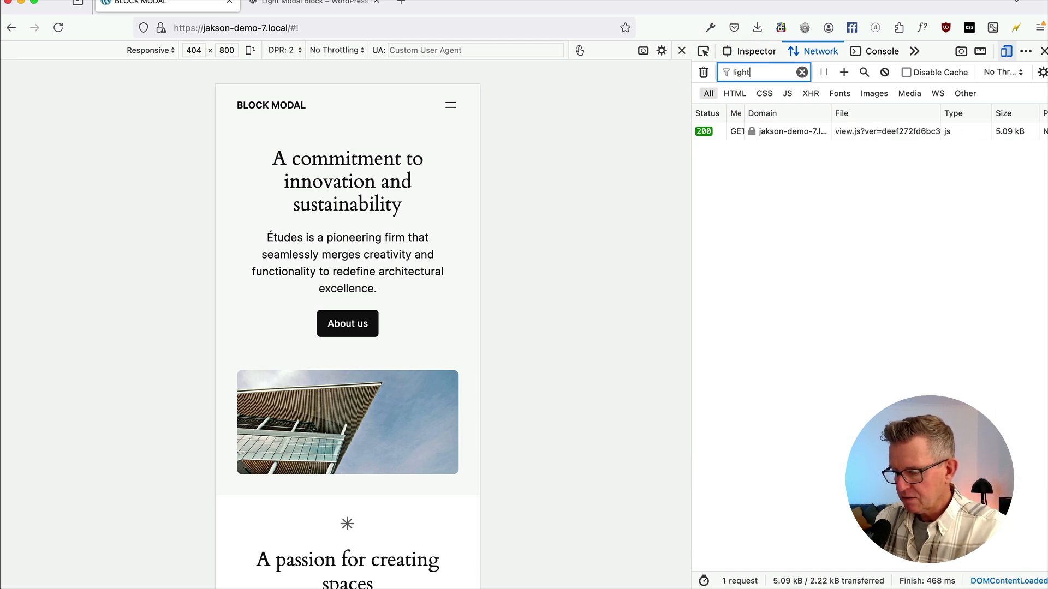